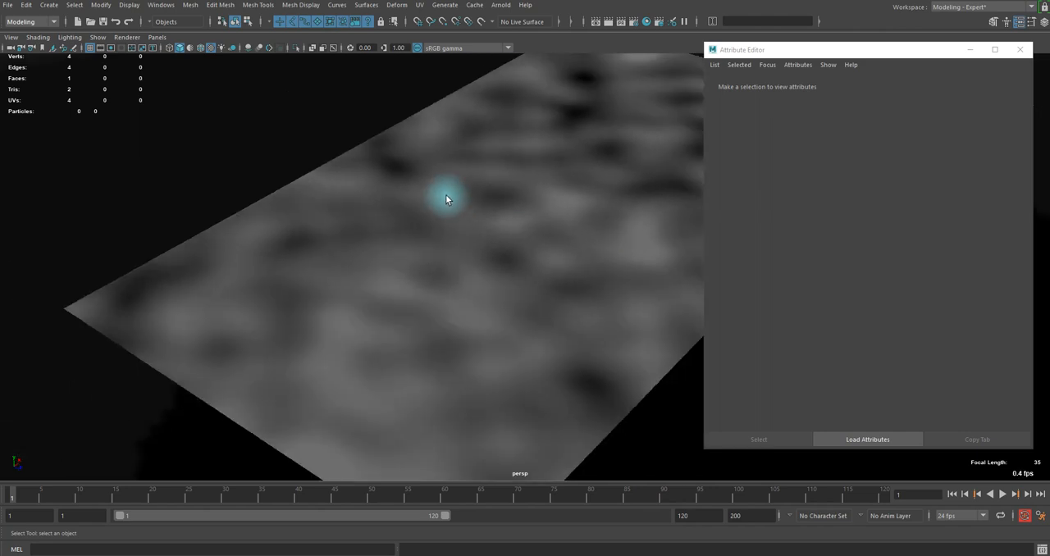
Orbit around the cloudy textured plane, then start a new empty scene
left_click_drag(447, 200, 402, 221)
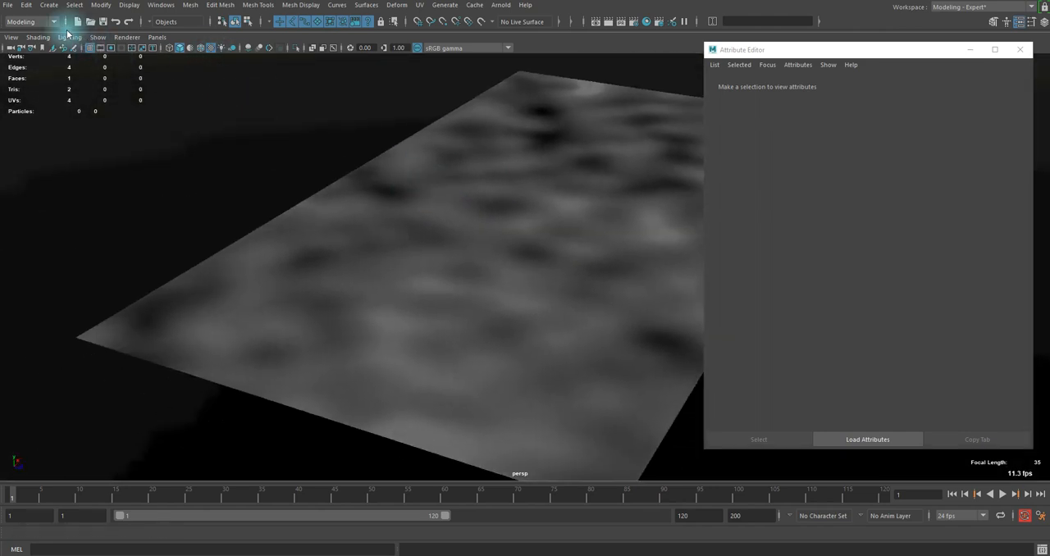
left_click(7, 5)
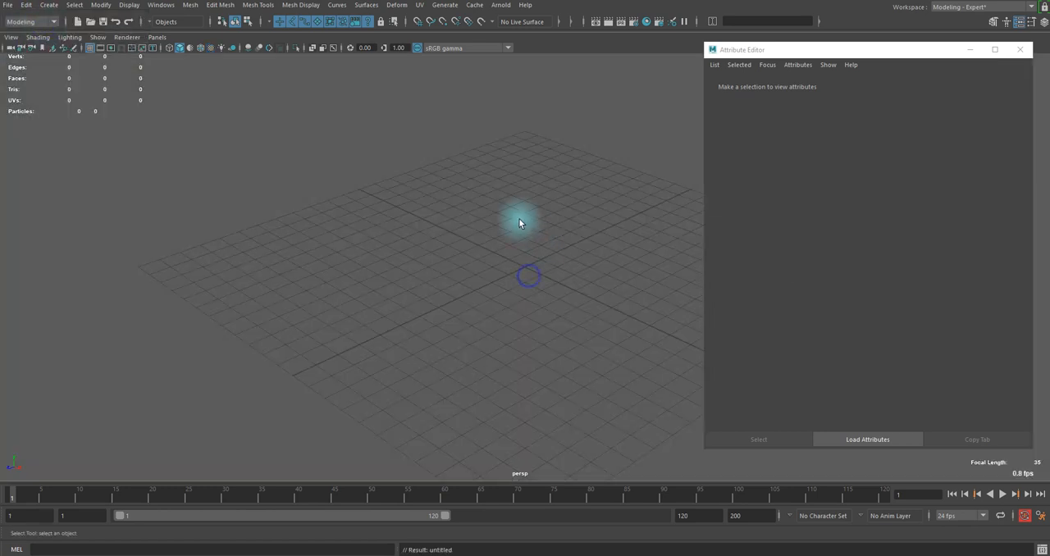
mouse_move(737, 65)
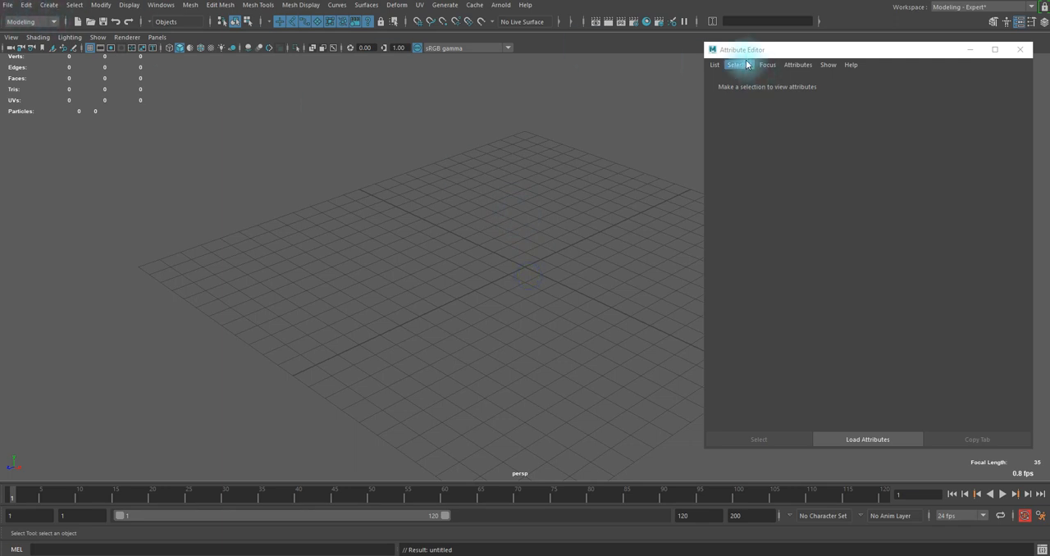
Create a scaled-up polygon plane with Subdivisions Width and Height of 1
left_click(48, 5)
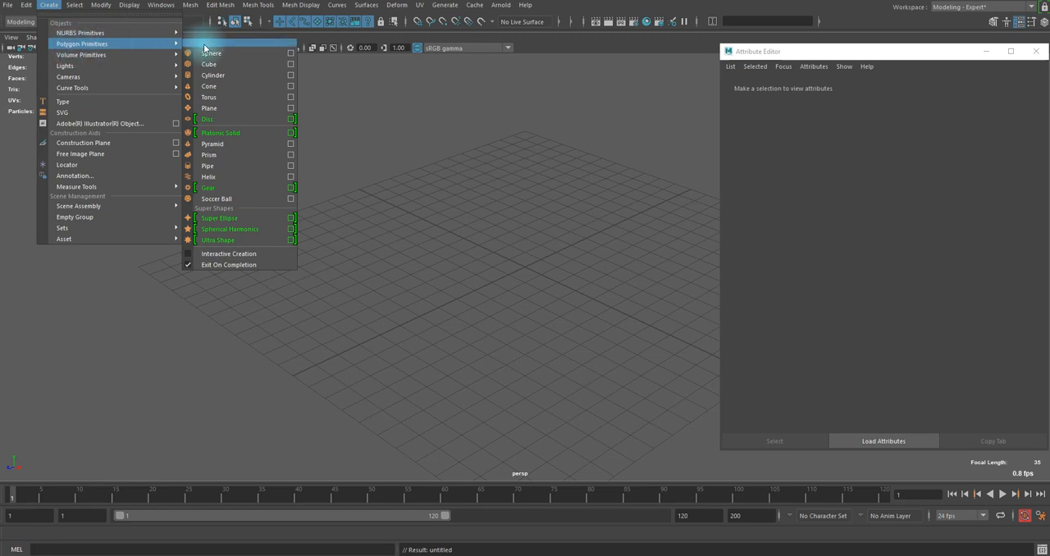
mouse_move(223, 107)
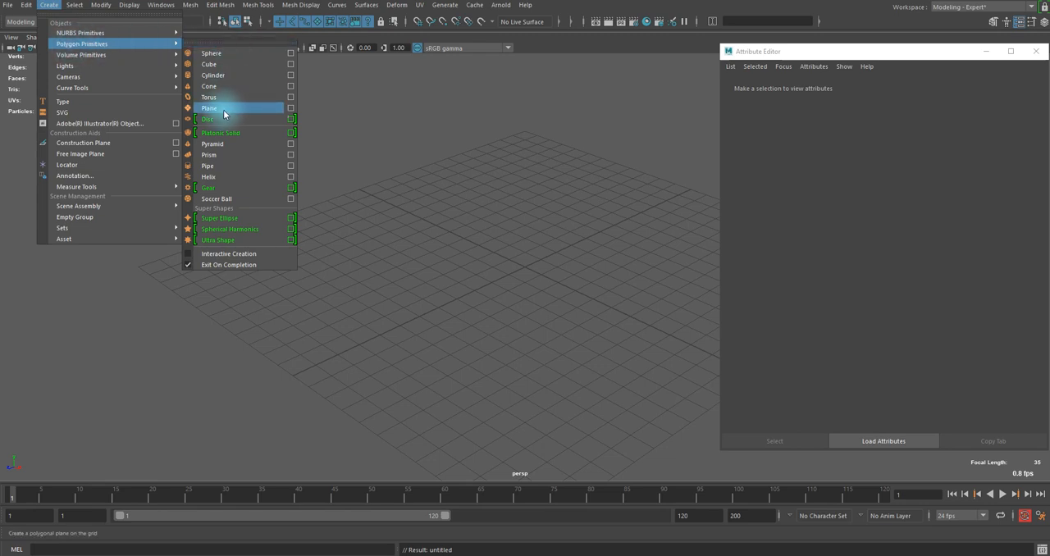
left_click(209, 108)
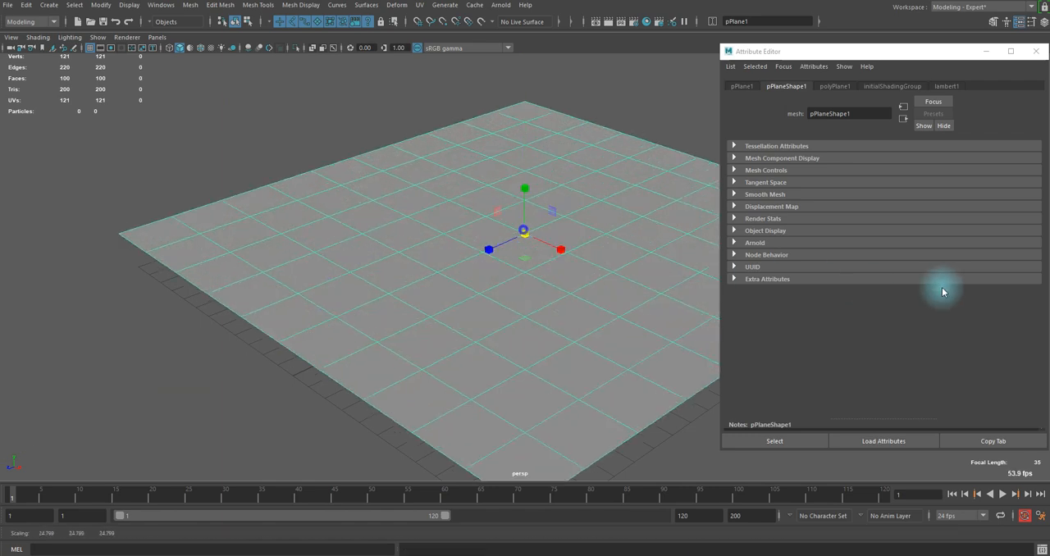
left_click(835, 85)
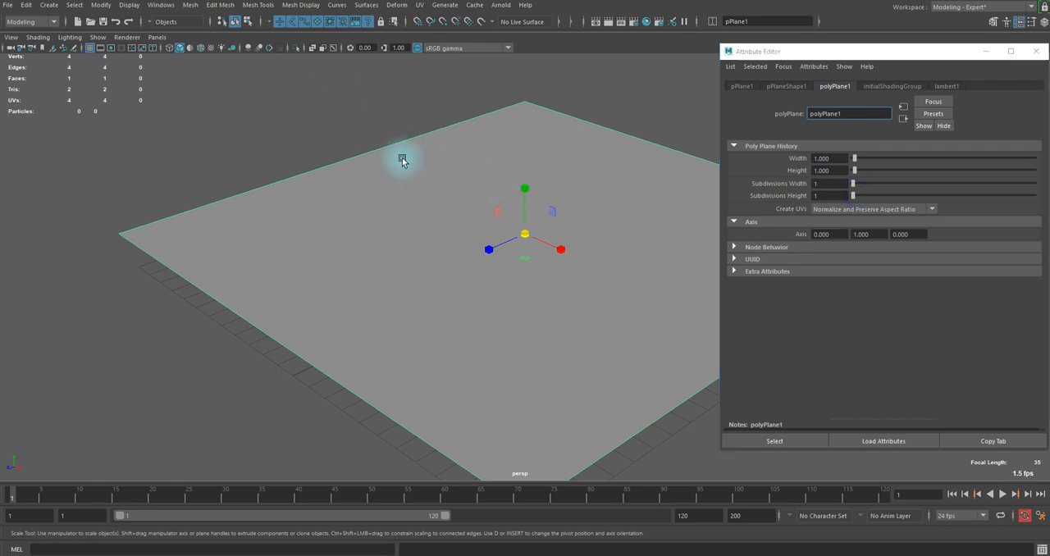
left_click_drag(401, 160, 488, 168)
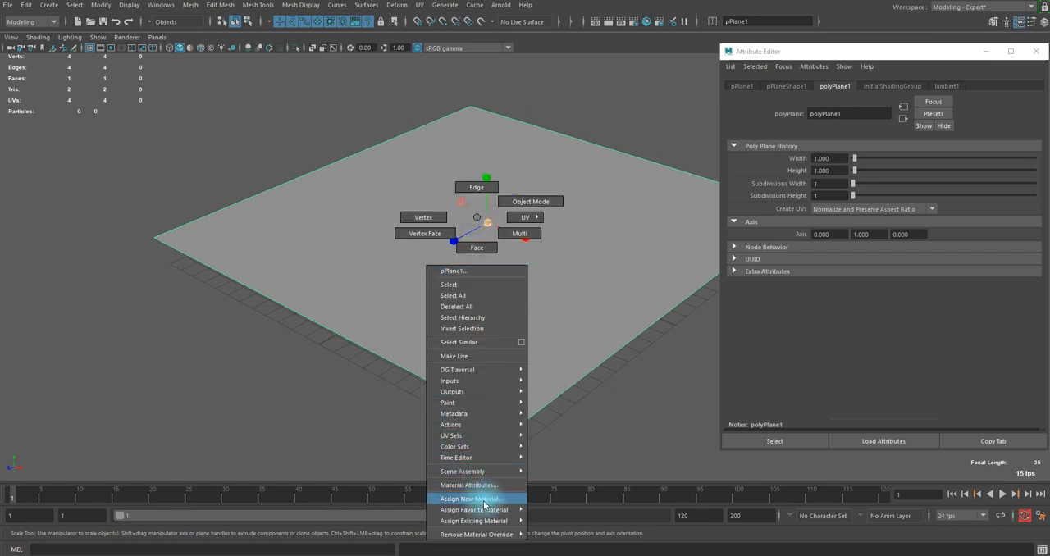
Assign a new Arnold aiStandardSurface material to the plane
left_click(470, 499)
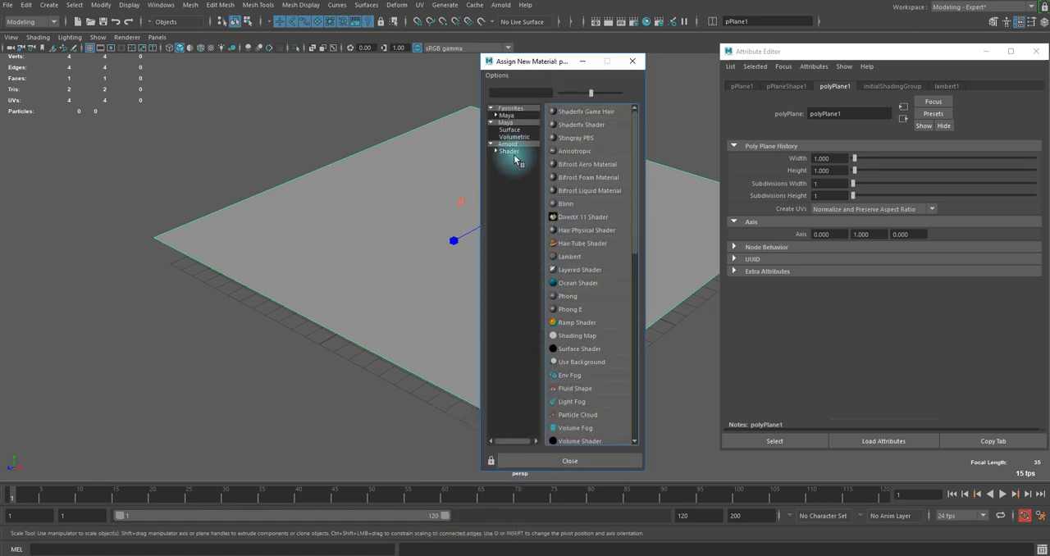
left_click(509, 151)
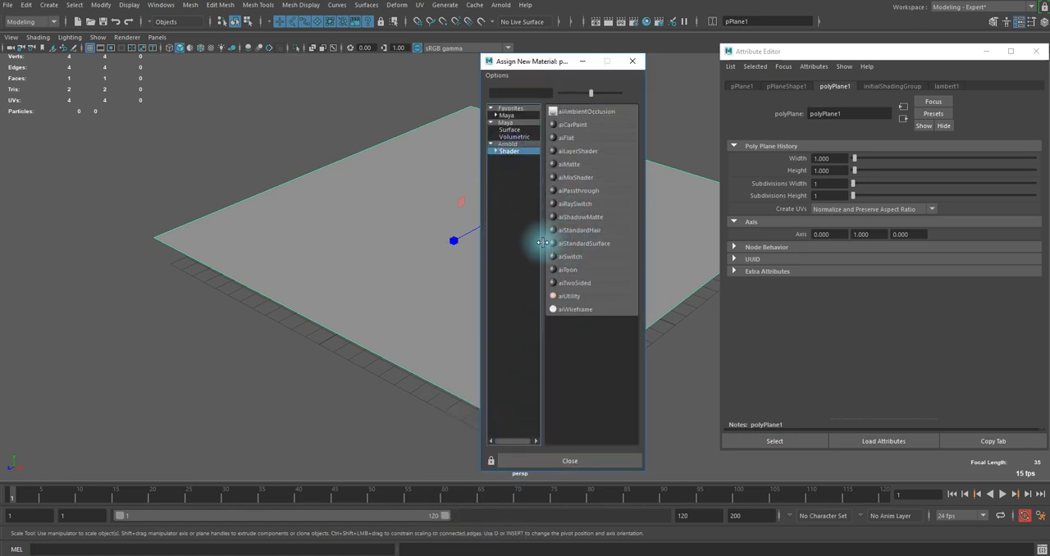
mouse_move(559, 251)
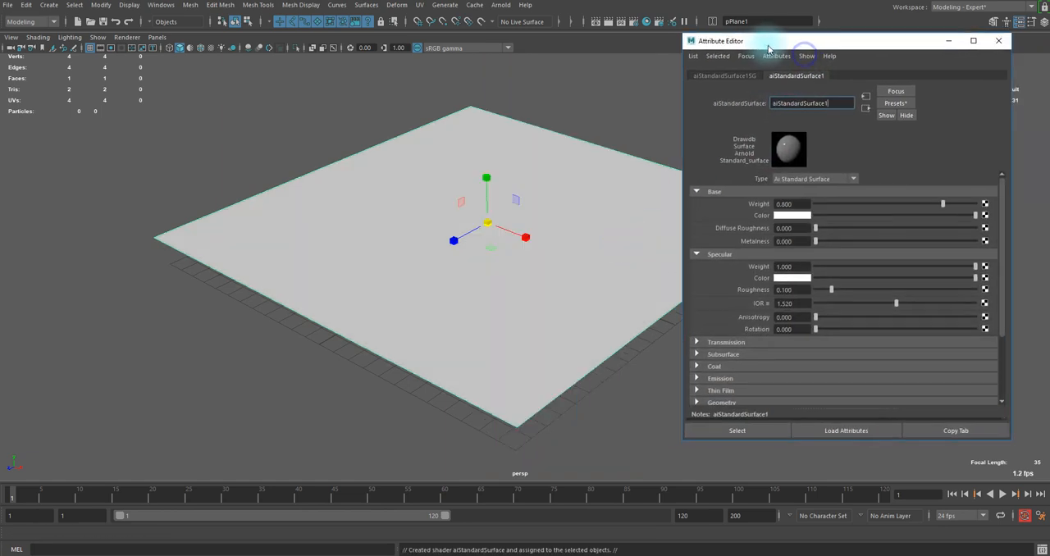
scroll("down", 3)
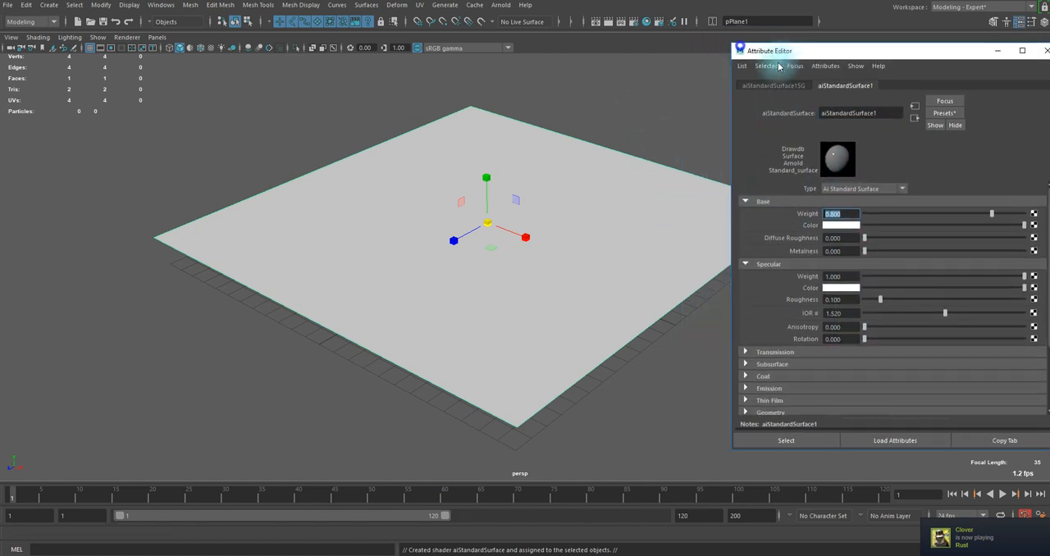
Create an Arnold Skydome Light and connect a file texture to its Color
left_click(501, 5)
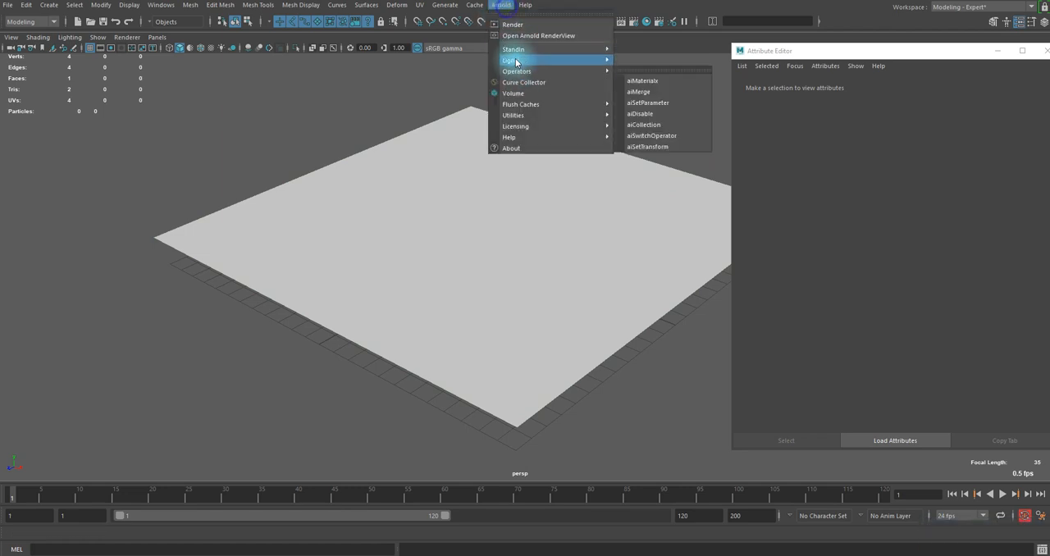
mouse_move(510, 60)
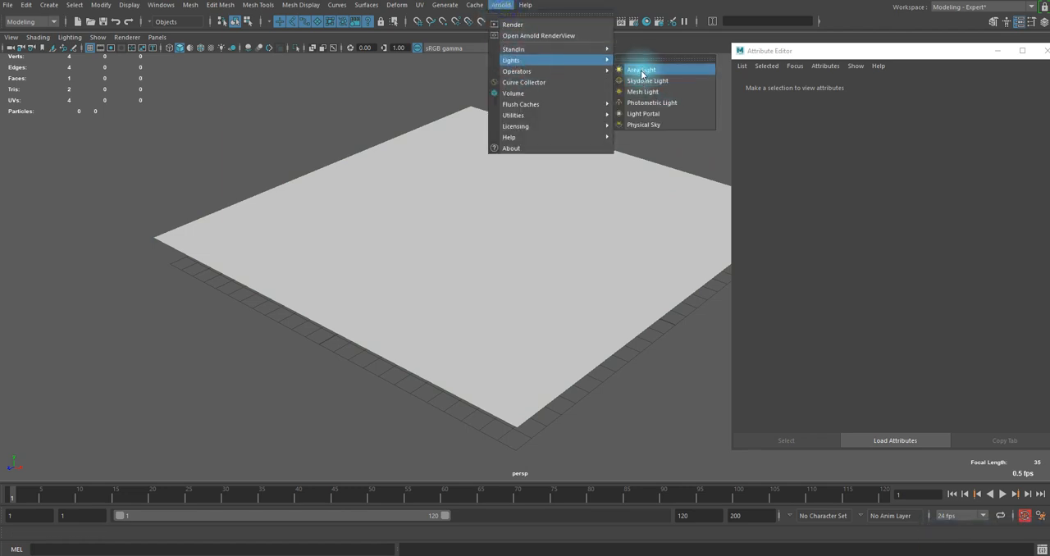
mouse_move(672, 73)
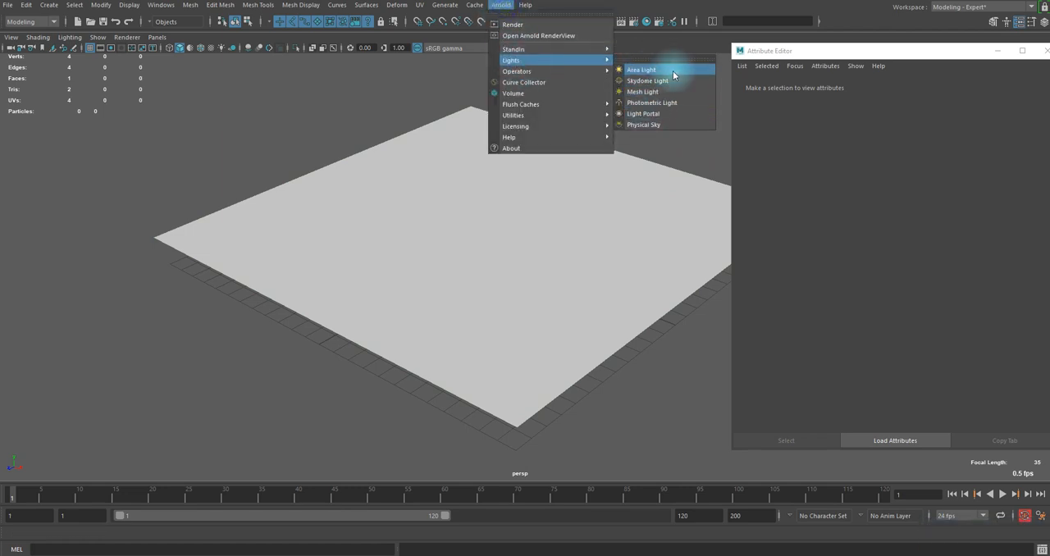
mouse_move(647, 80)
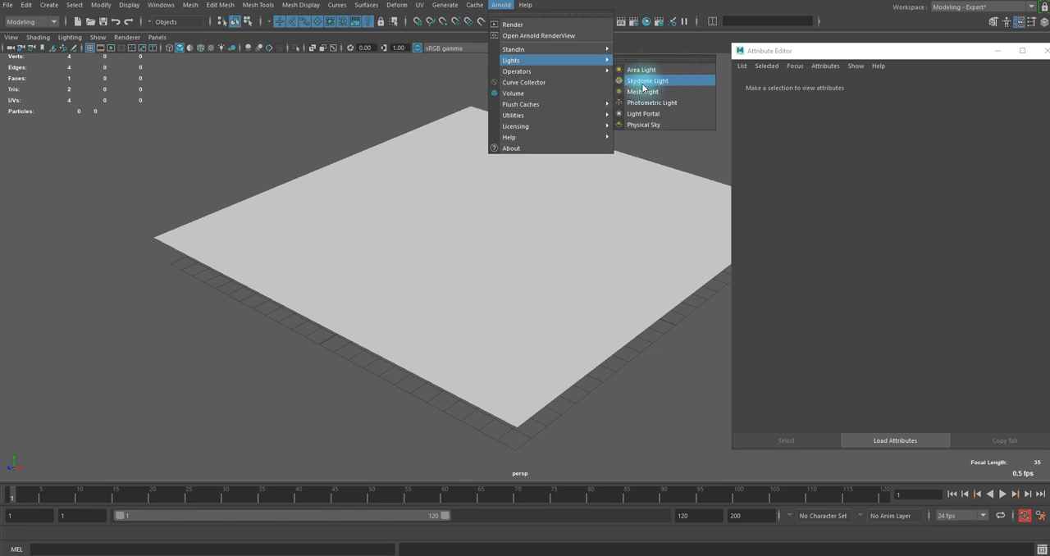
mouse_move(641, 69)
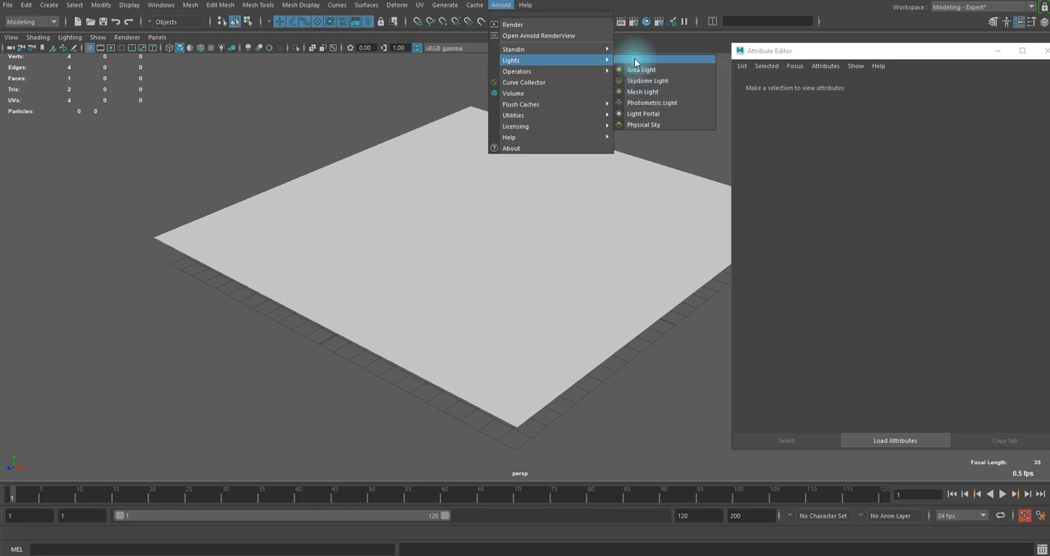
left_click(647, 80)
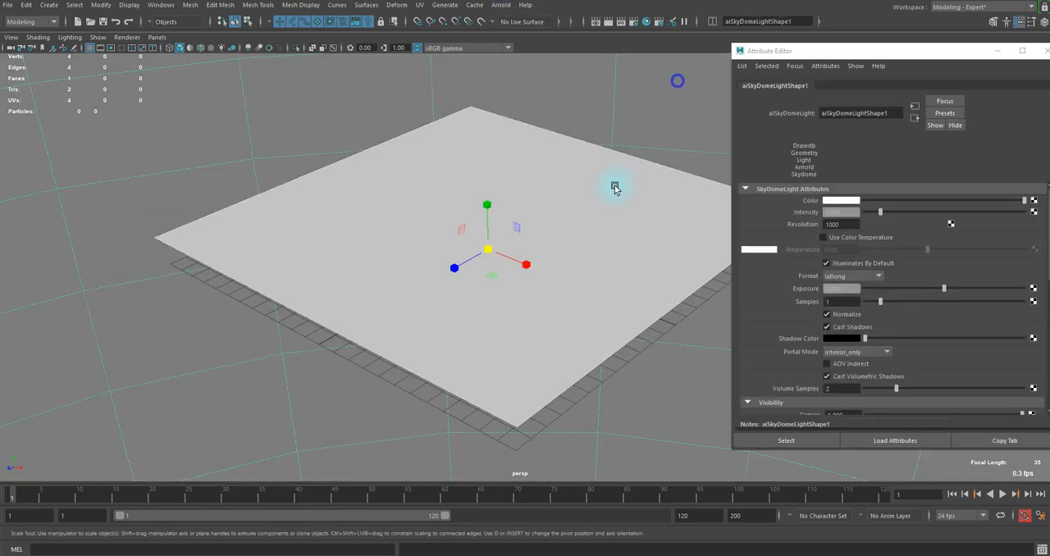
left_click_drag(615, 187, 511, 146)
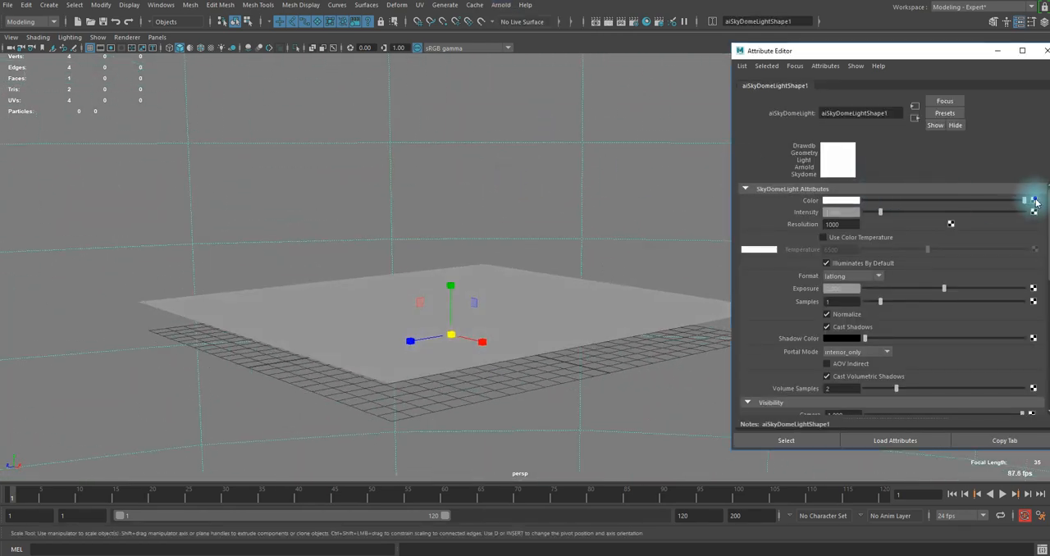
left_click(1034, 201)
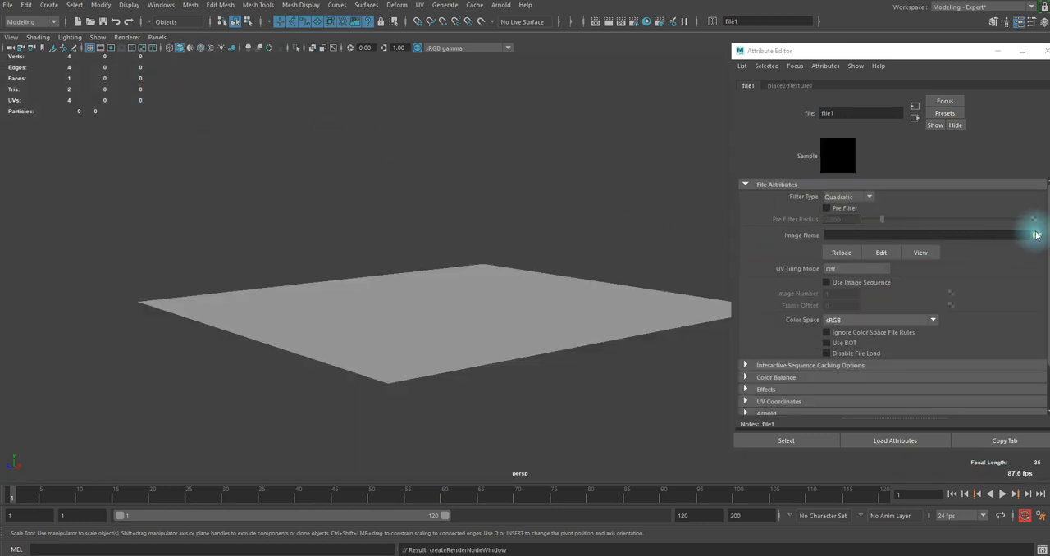
Load the overcast sky .tx image into the skydome's file1 texture
left_click(1035, 235)
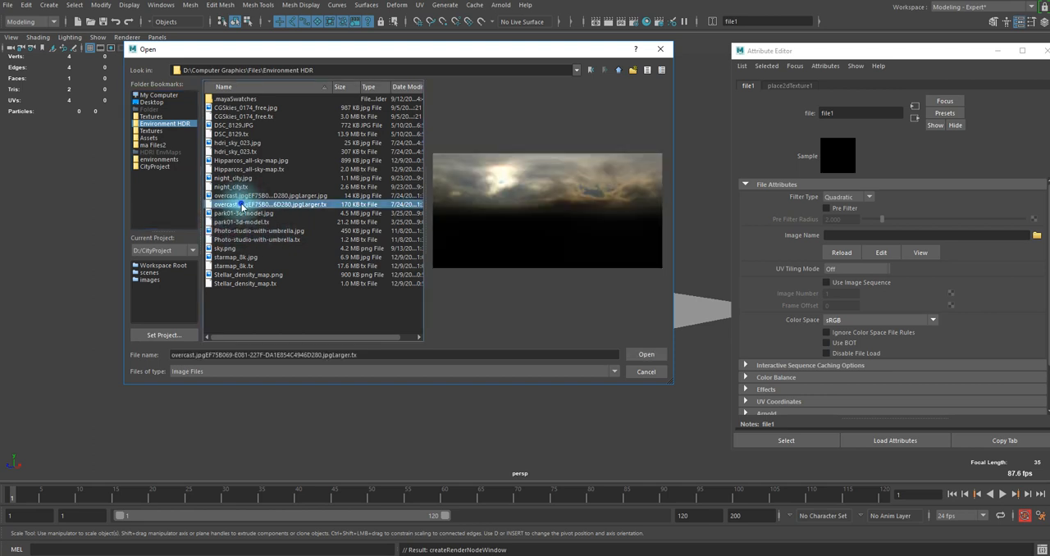
mouse_move(603, 248)
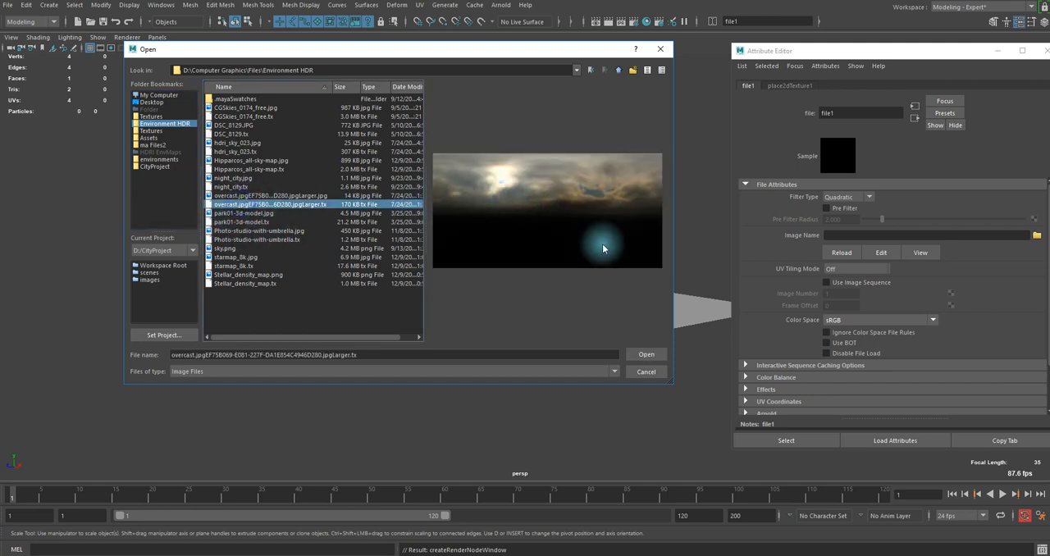
left_click(646, 354)
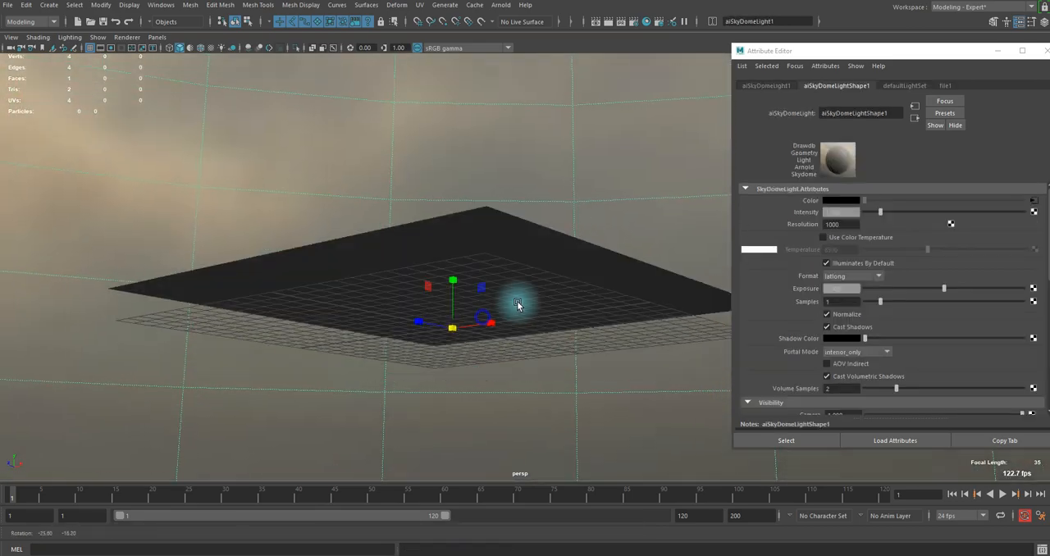
left_click_drag(517, 303, 311, 304)
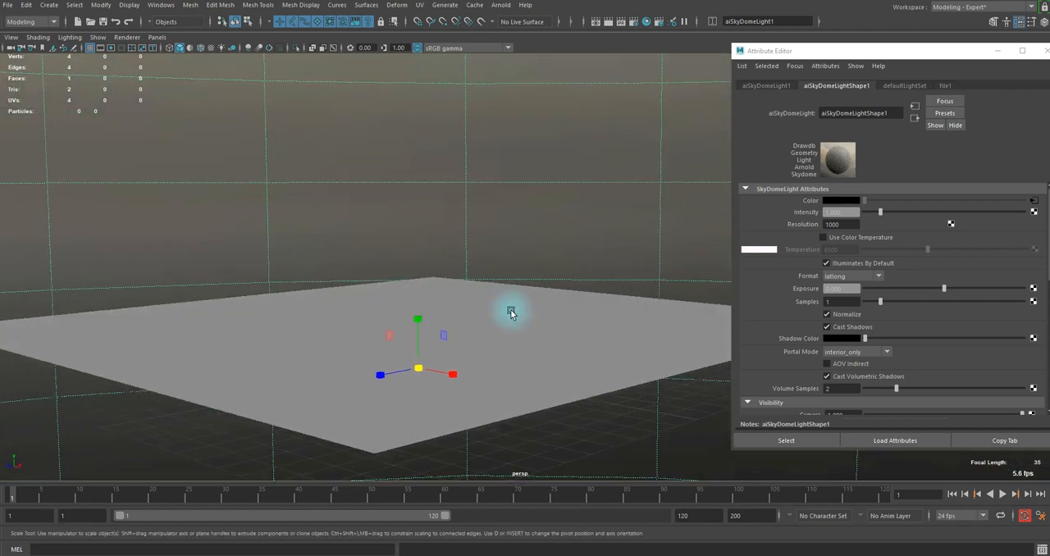
Select the ground plane, open the Arnold RenderView, and bring up the Hypershade
left_click(340, 278)
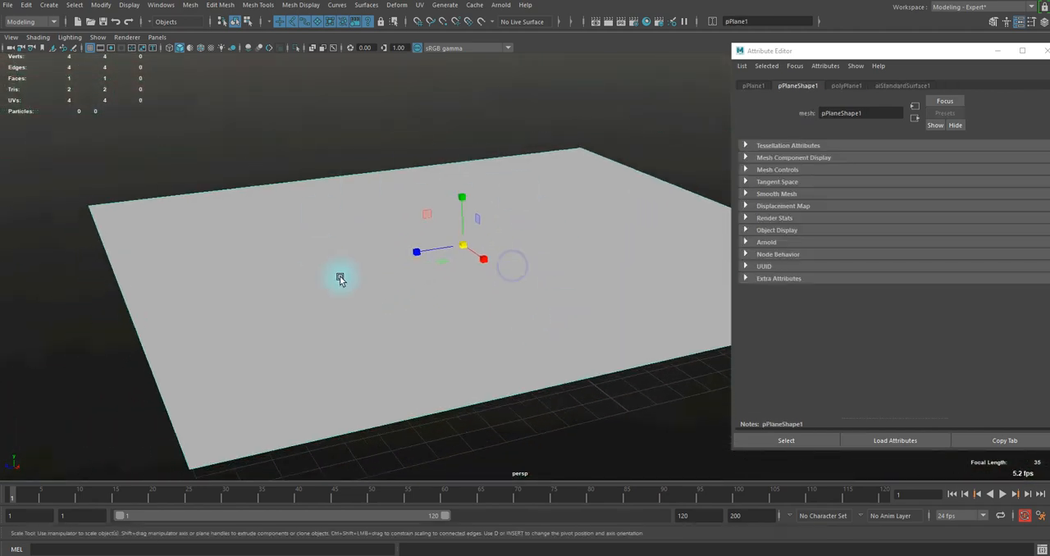
left_click(501, 5)
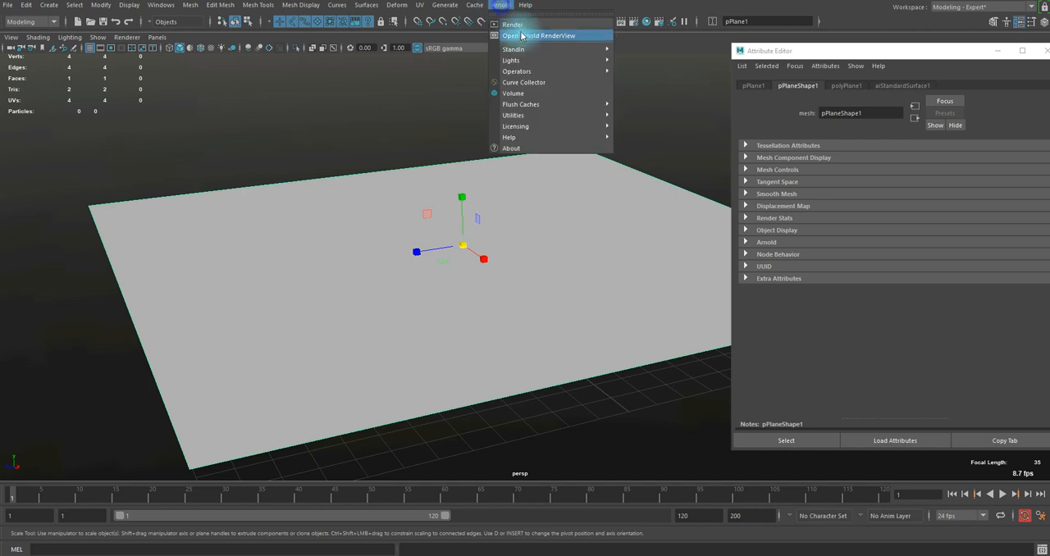
left_click(540, 36)
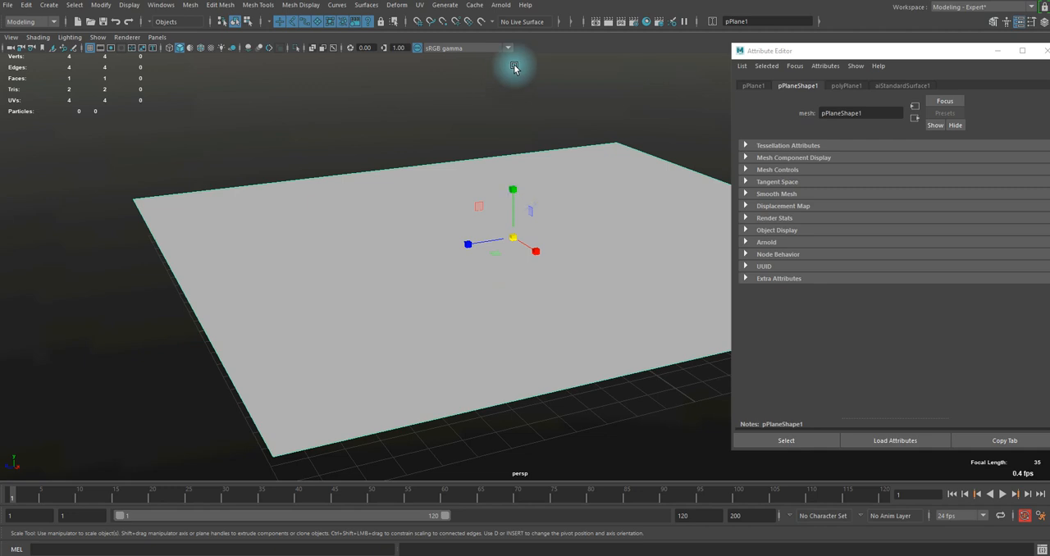
left_click(901, 86)
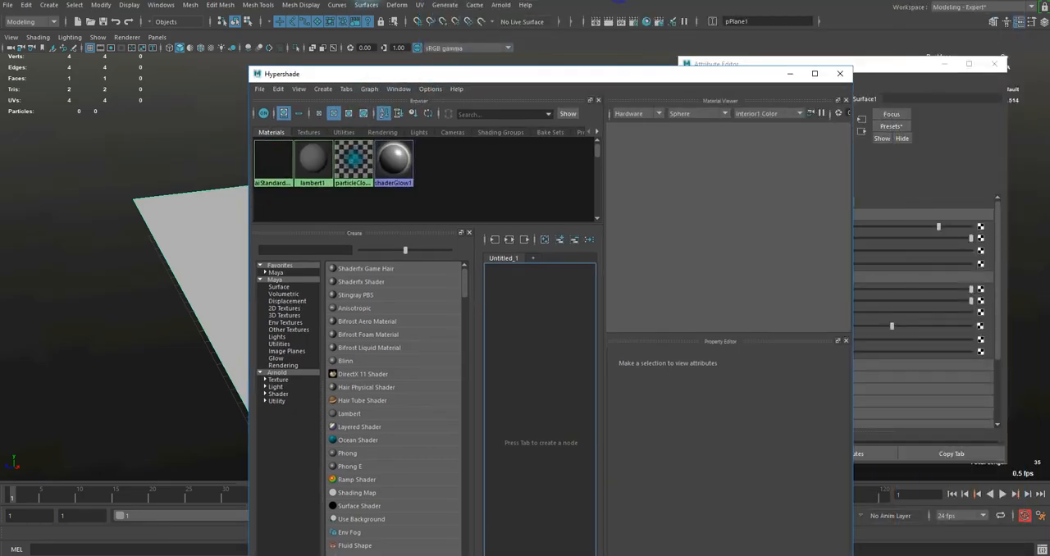
Maximize the Hypershade and add aiStandardSurface1 to the node graph
left_click(815, 74)
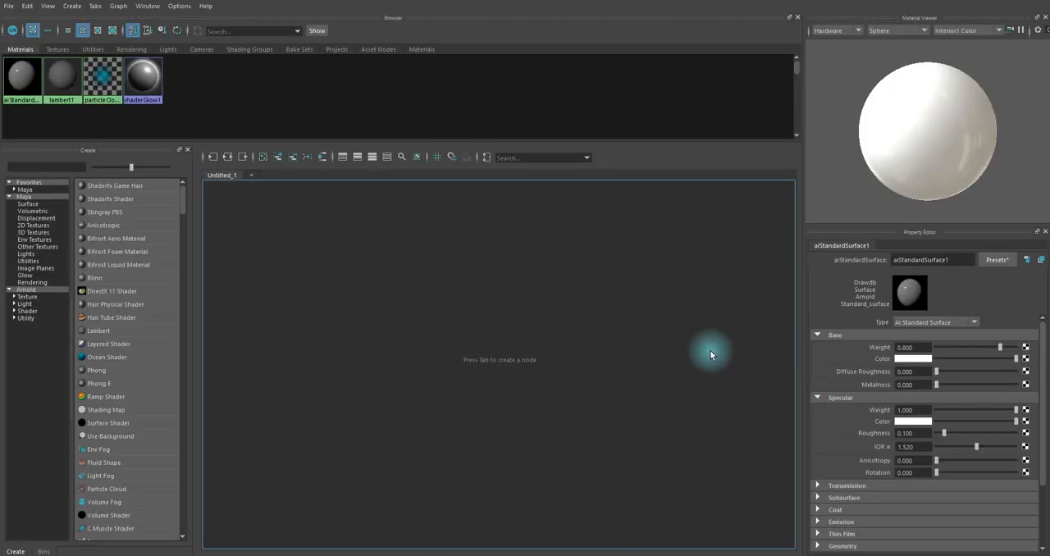
right_click(23, 78)
type("fi")
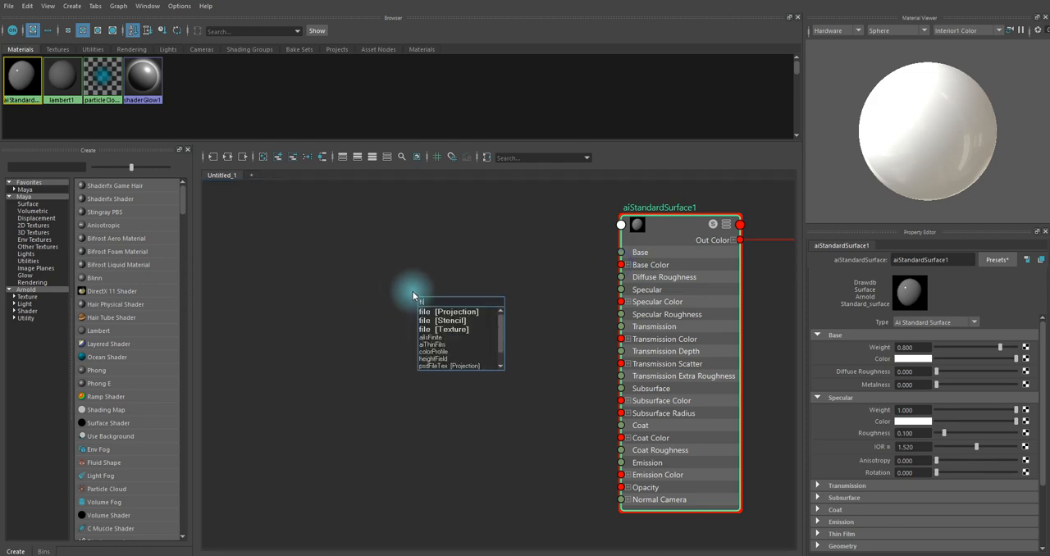
Create a file node with RoadDirt013_COL_VAR2_3K.jpg and connect Out Color to Base Color
left_click(443, 329)
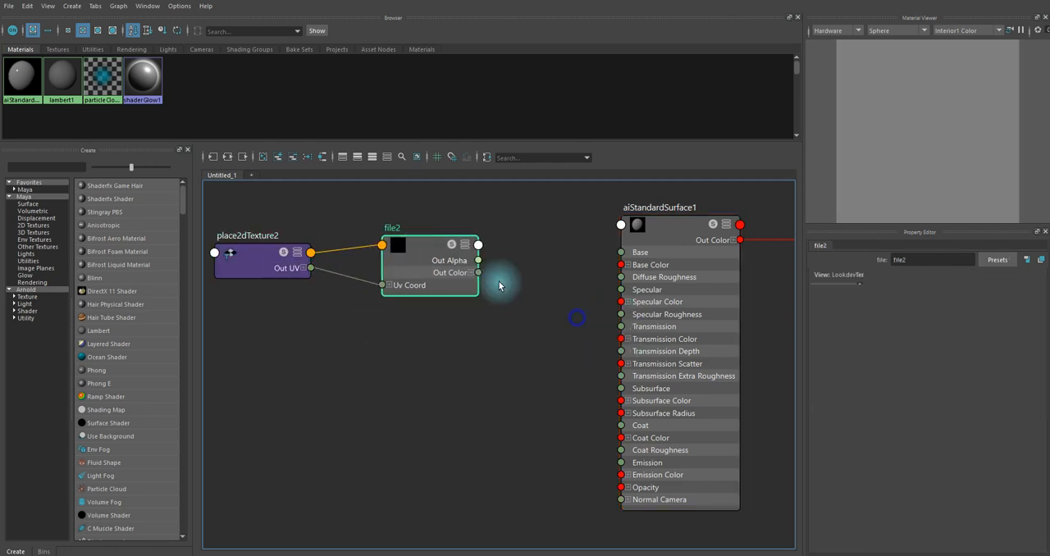
left_click(1036, 335)
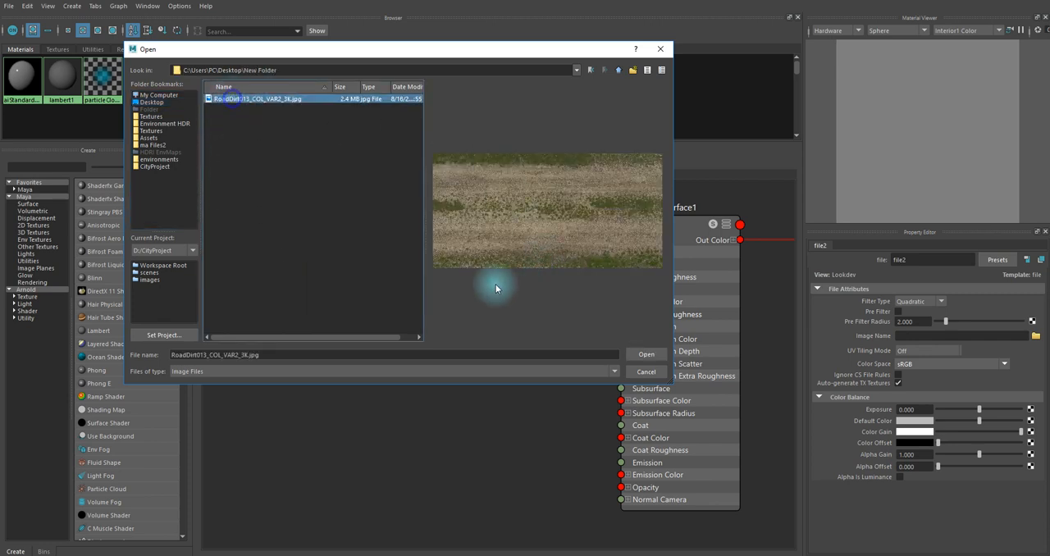
left_click(645, 355)
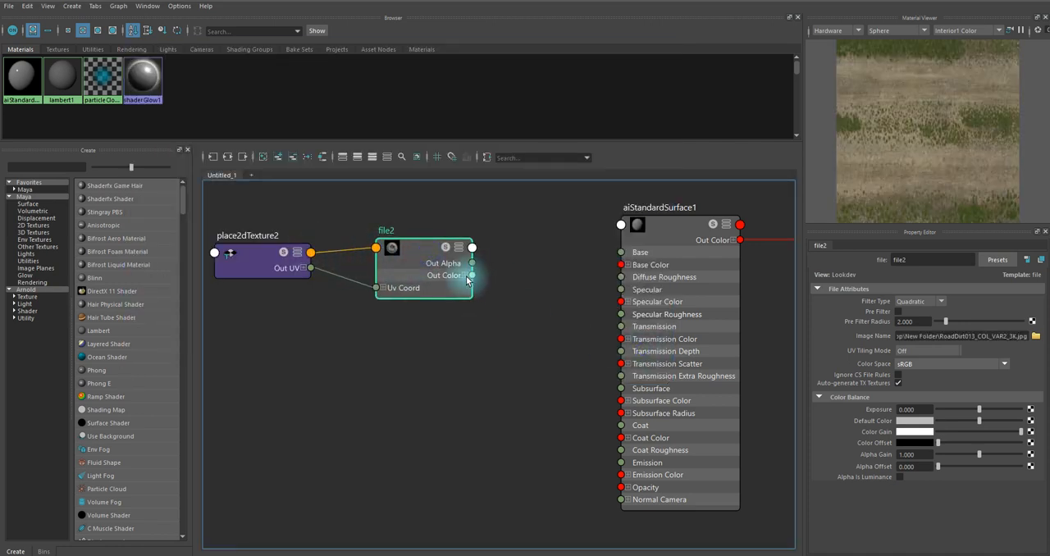
left_click_drag(471, 274, 513, 225)
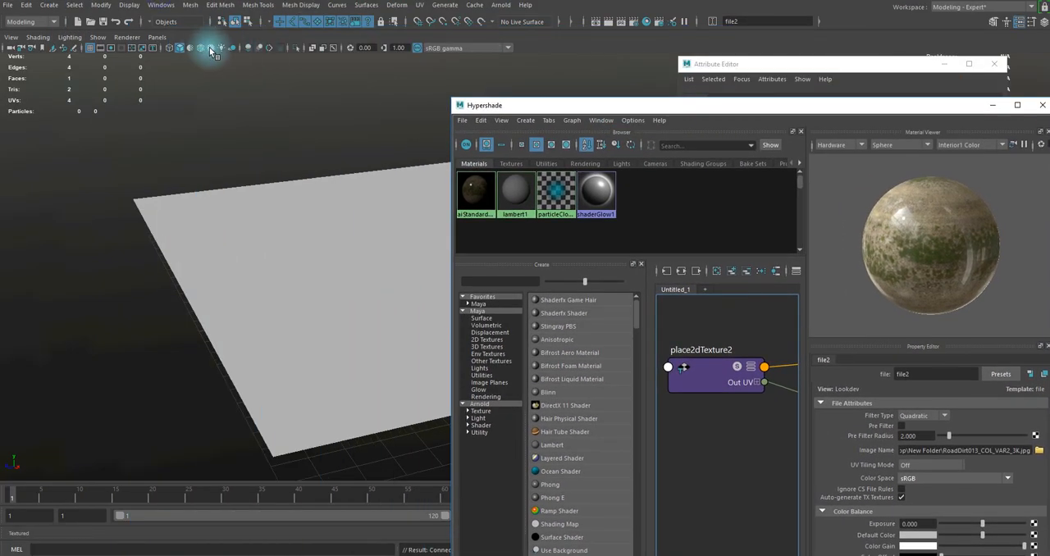
Start an interactive Arnold render and stretch the ground plane into a long strip
left_click(501, 5)
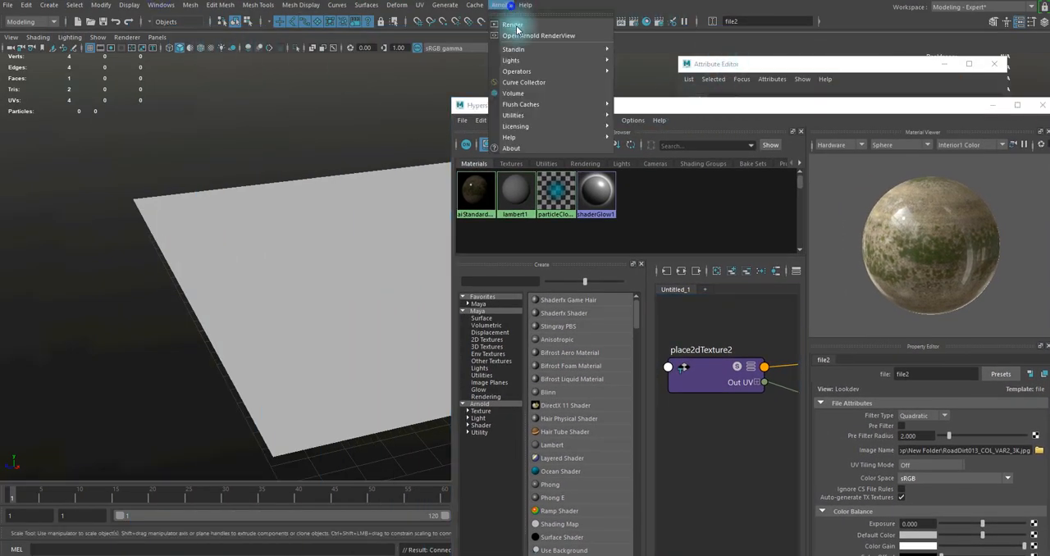
left_click(512, 25)
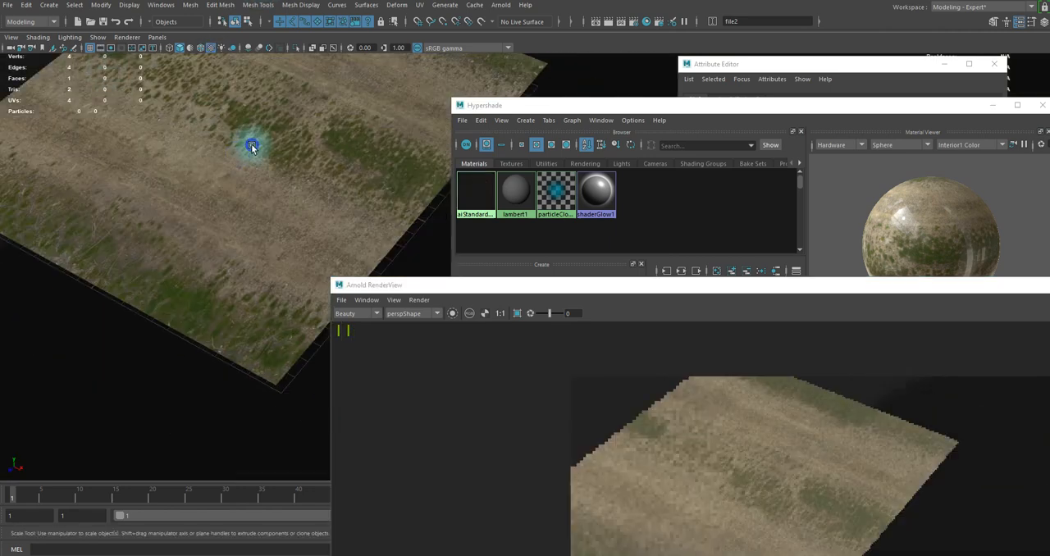
left_click_drag(252, 145, 441, 218)
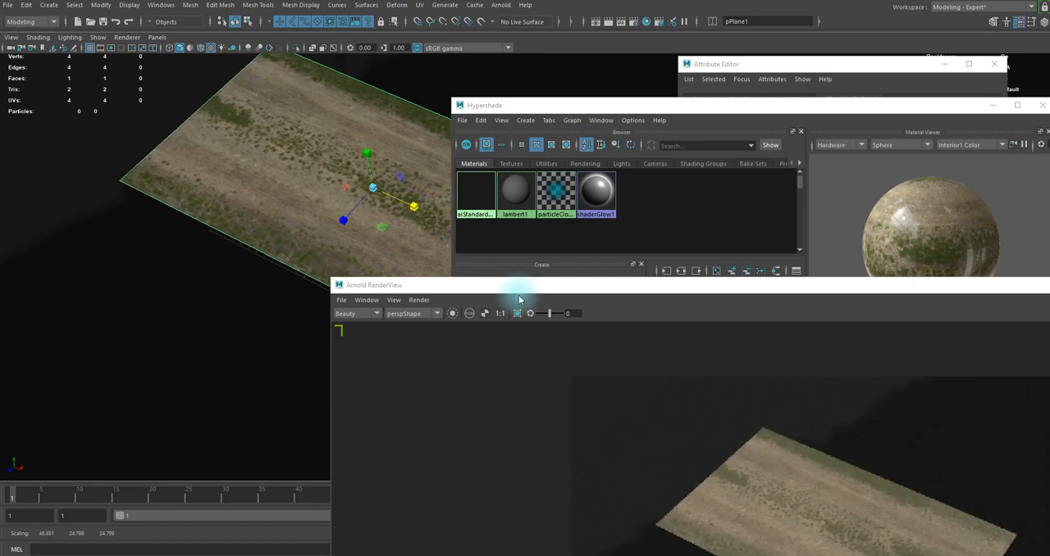
left_click_drag(519, 291, 514, 257)
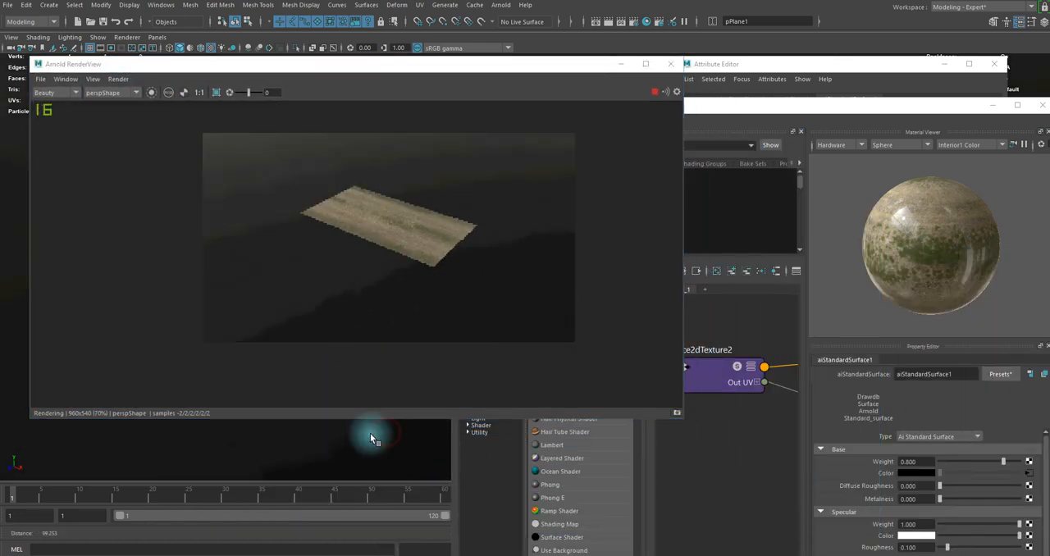
Lower the camera close to the ground and maximize the Hypershade again
left_click_drag(373, 438, 335, 426)
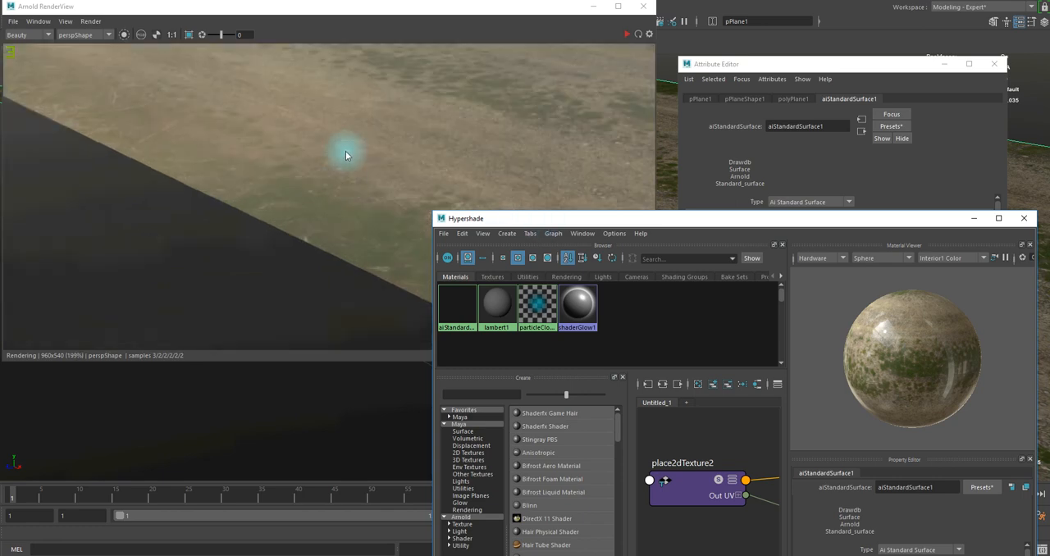
mouse_move(416, 141)
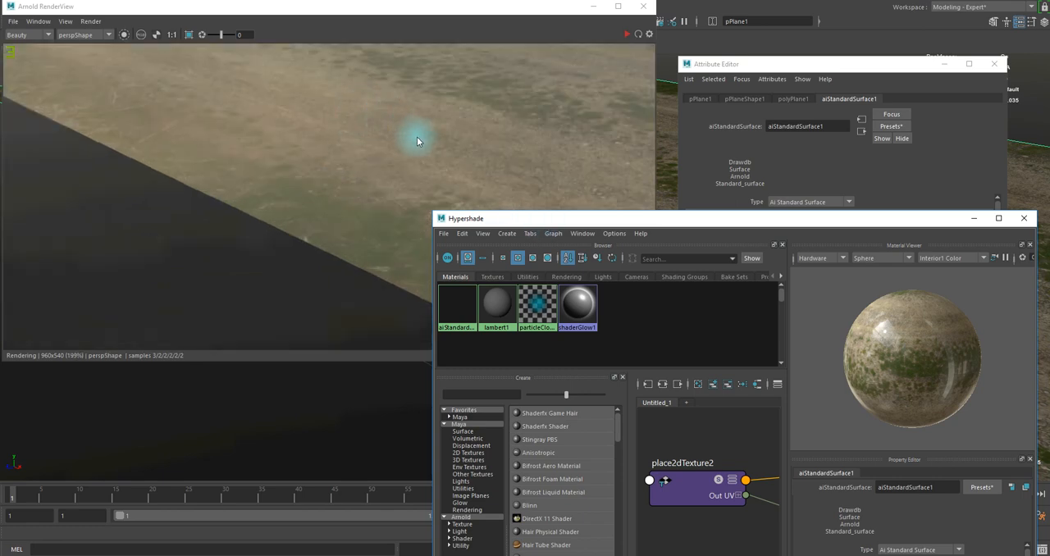
mouse_move(268, 98)
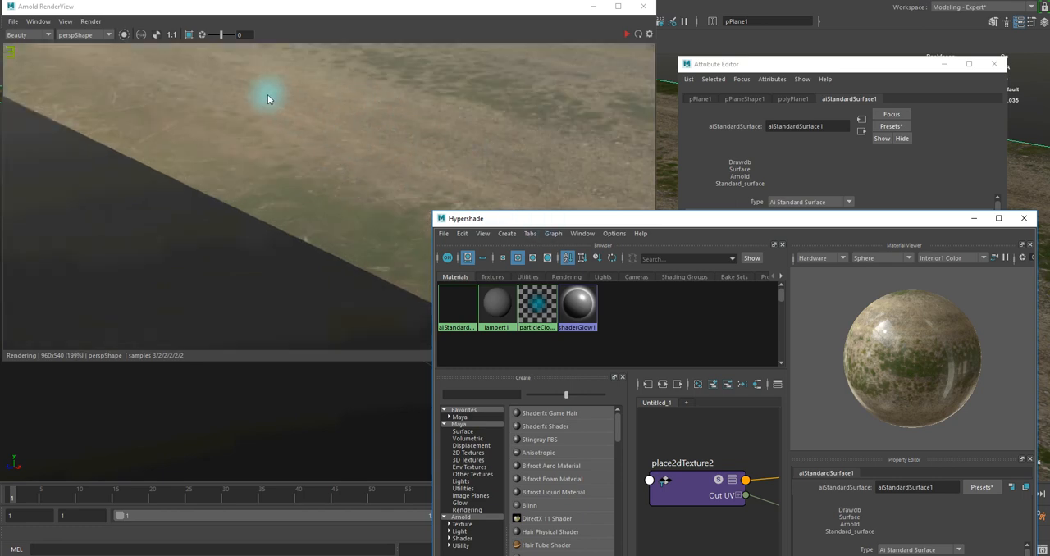
mouse_move(393, 169)
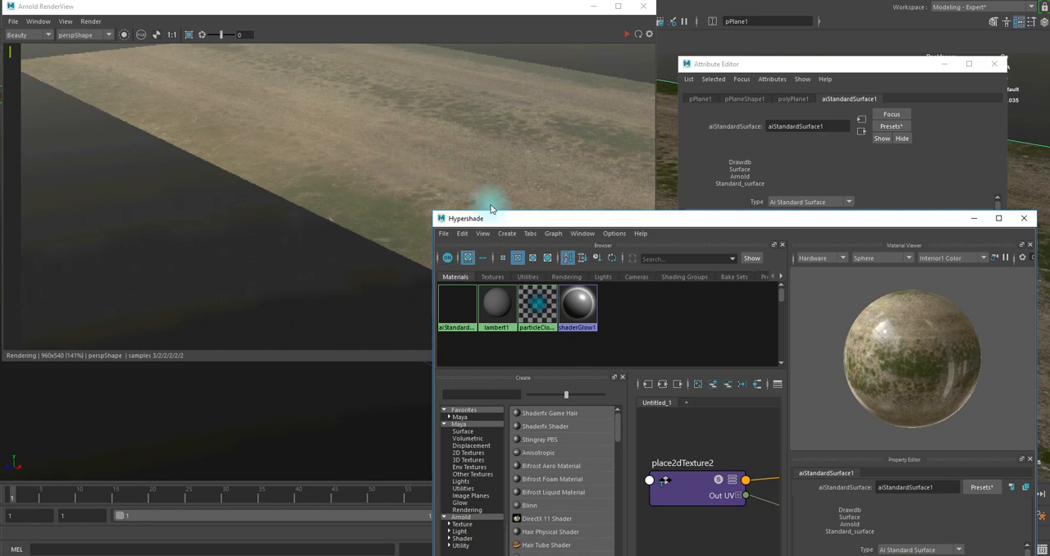
left_click_drag(488, 218, 302, 315)
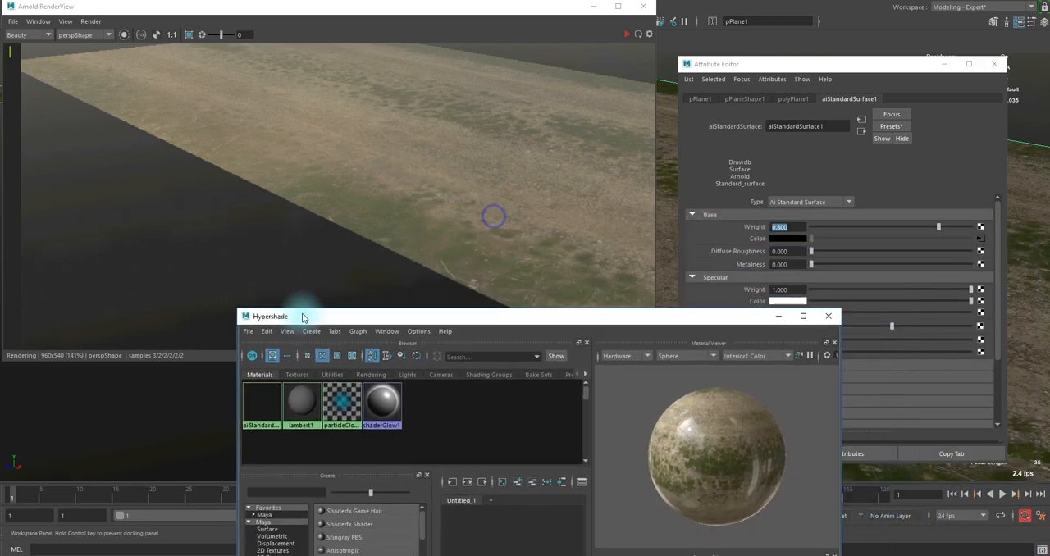
left_click(803, 316)
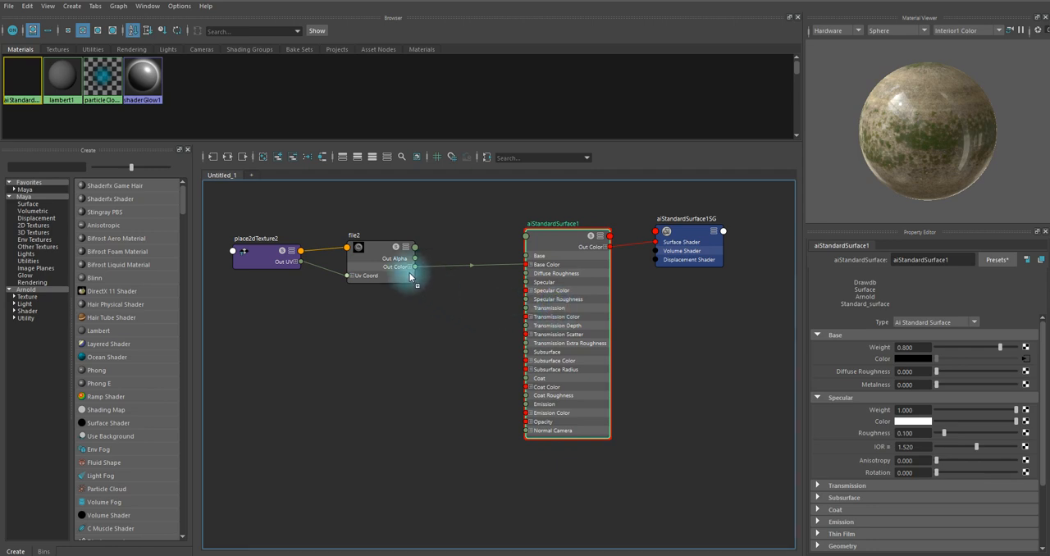
Route file2's Out Alpha through bump2d into the material's Normal Camera
left_click(263, 256)
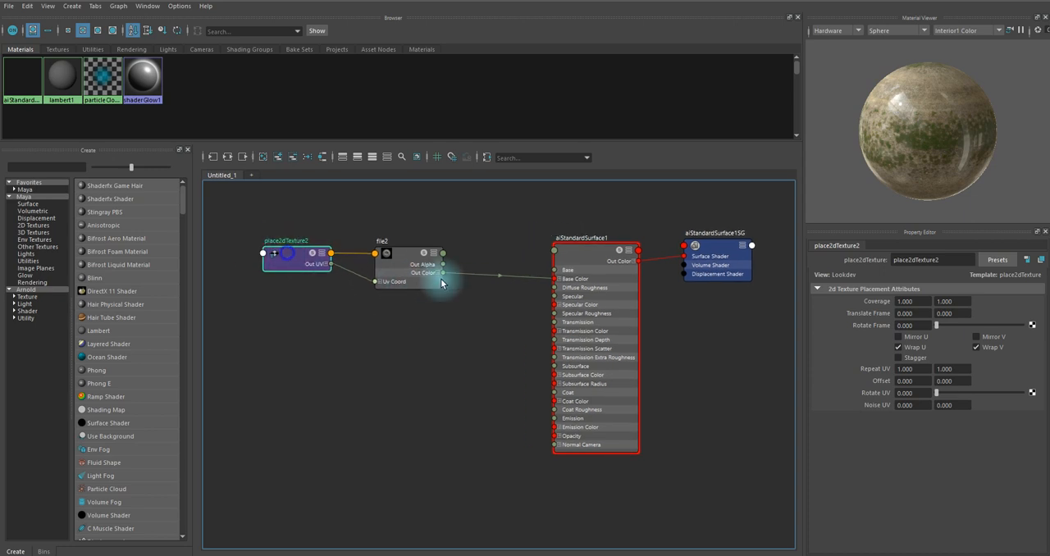
left_click(410, 262)
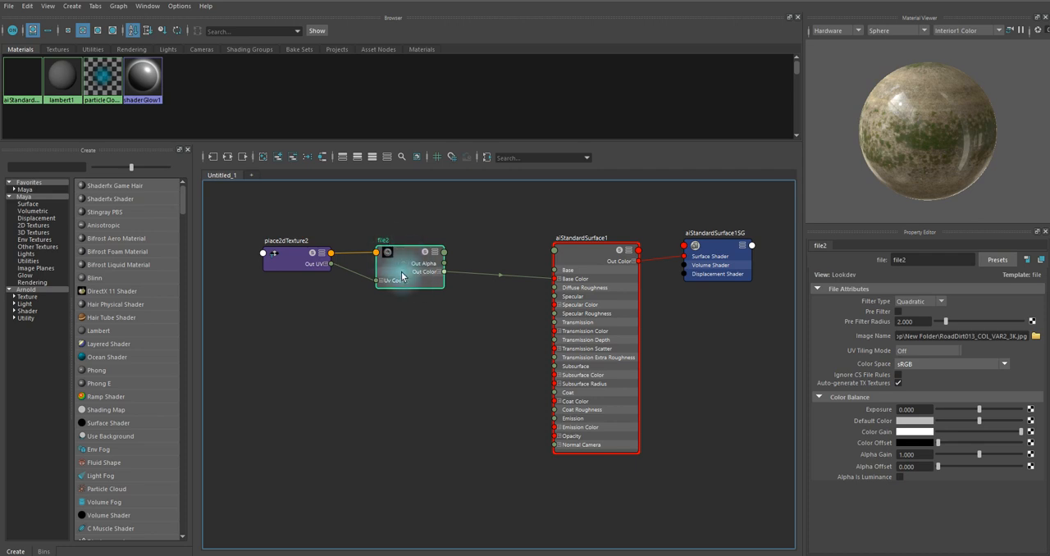
left_click(713, 262)
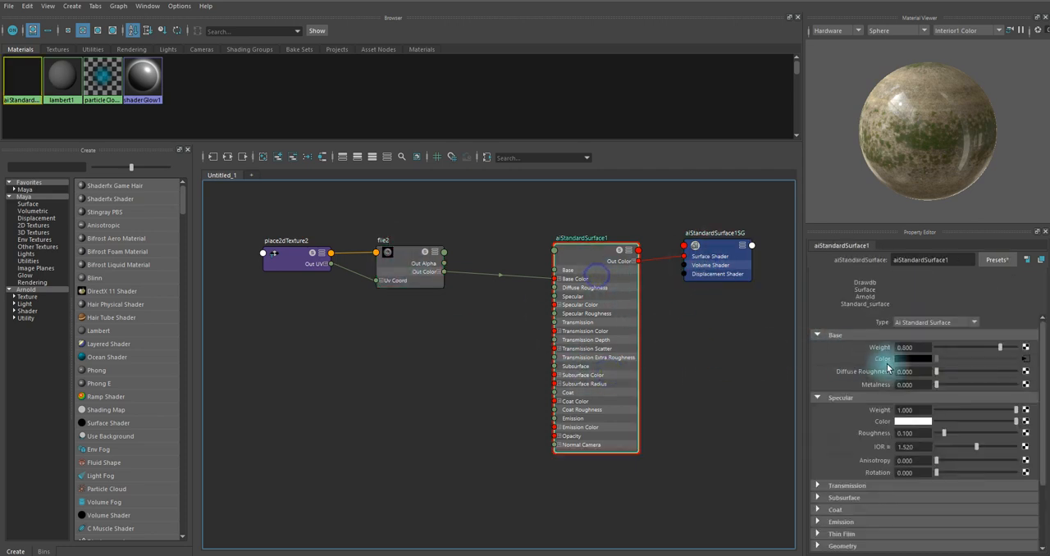
scroll("down", 3)
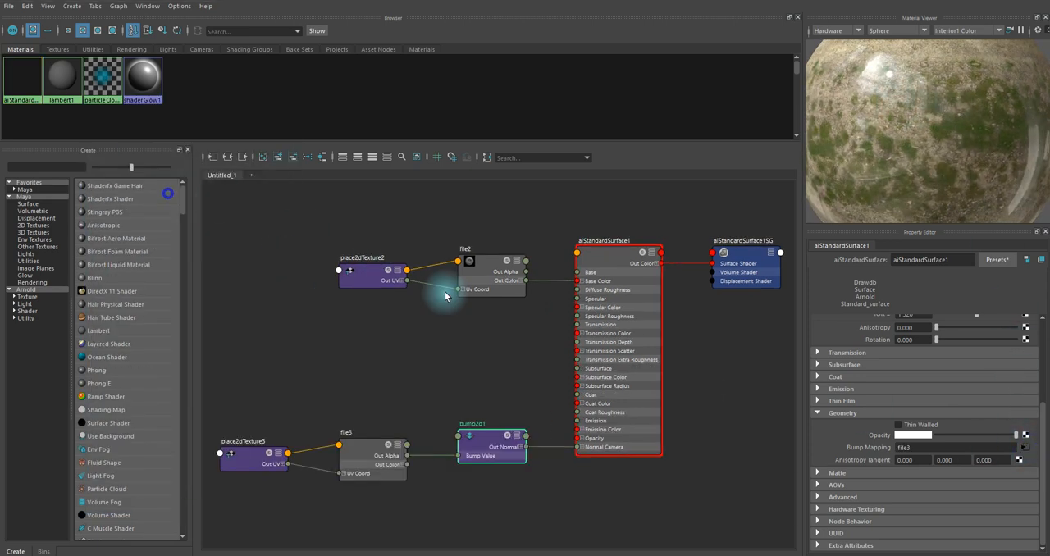
Delete file3 and place2dTexture3, then wire file2's Out Alpha into bump2d1's Bump Value
left_click(472, 443)
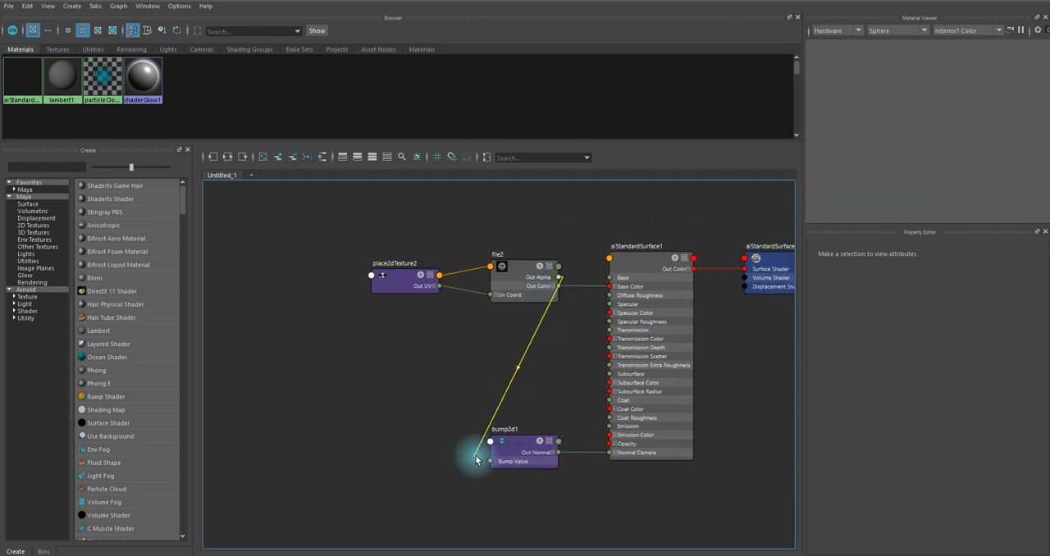
left_click(453, 269)
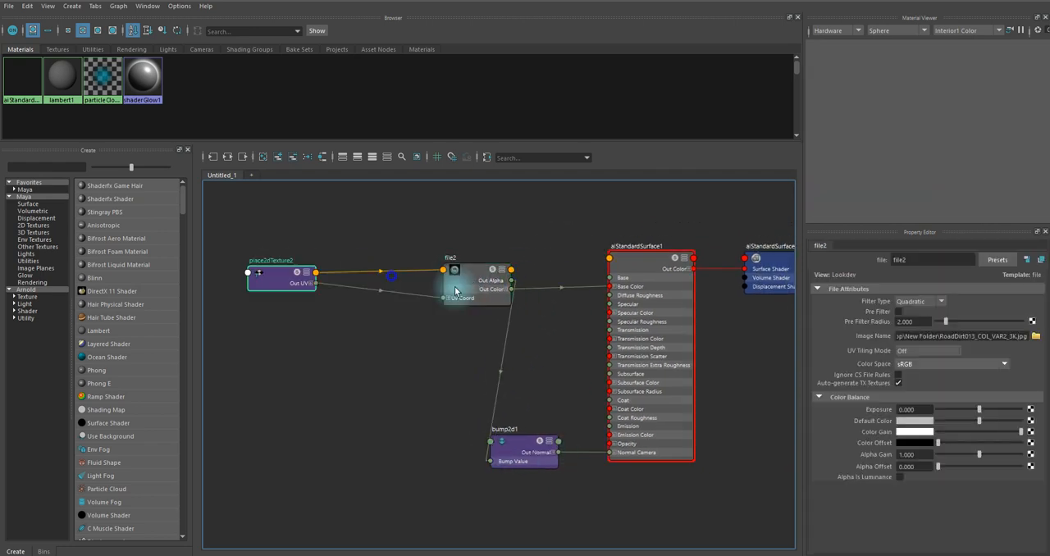
left_click(525, 456)
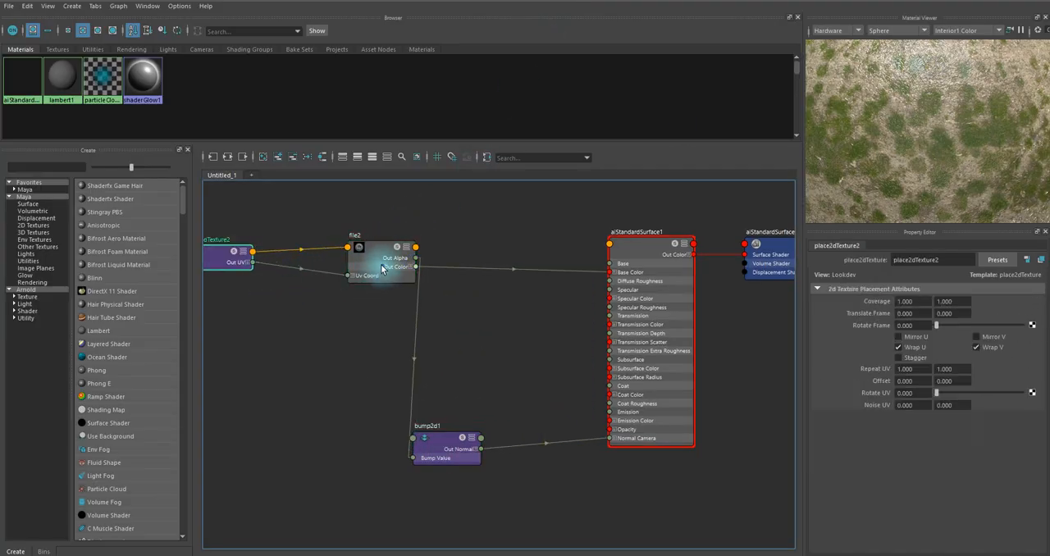
left_click(426, 455)
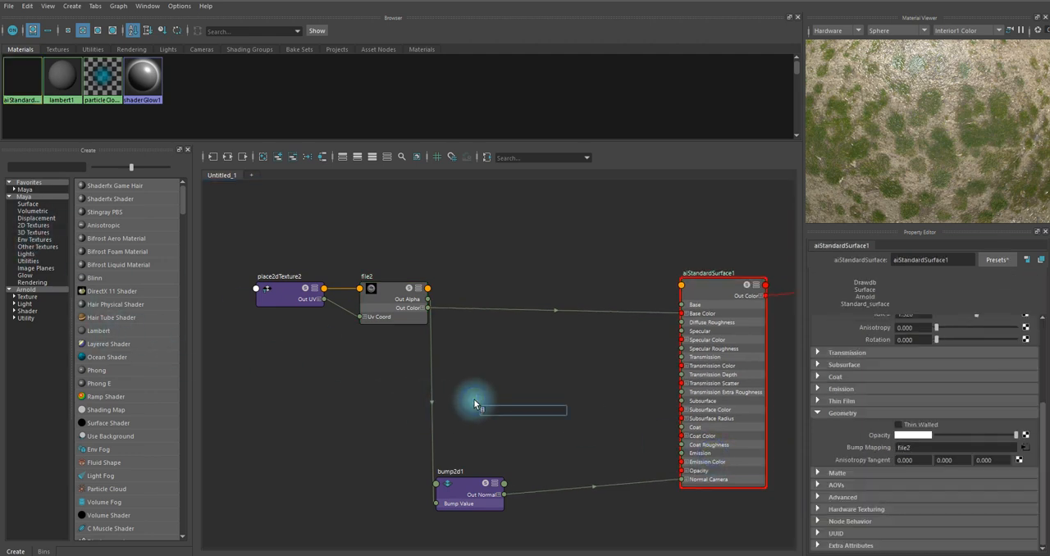
type("frac")
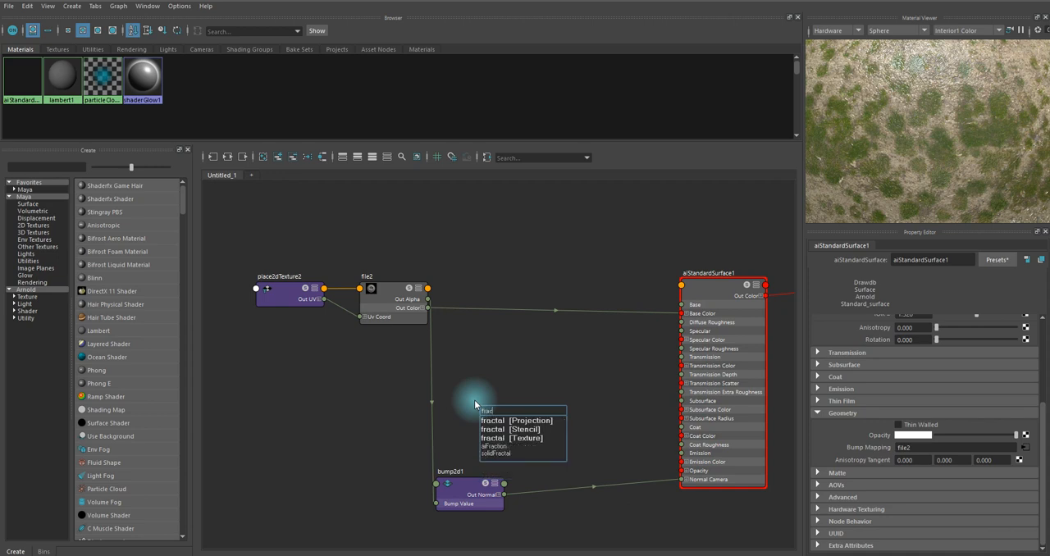
left_click(510, 437)
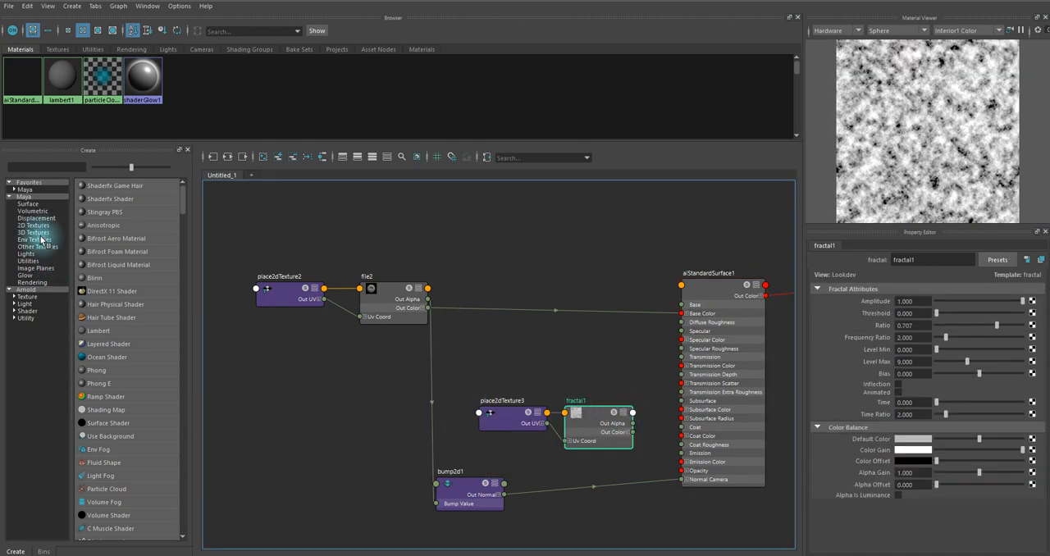
left_click(33, 226)
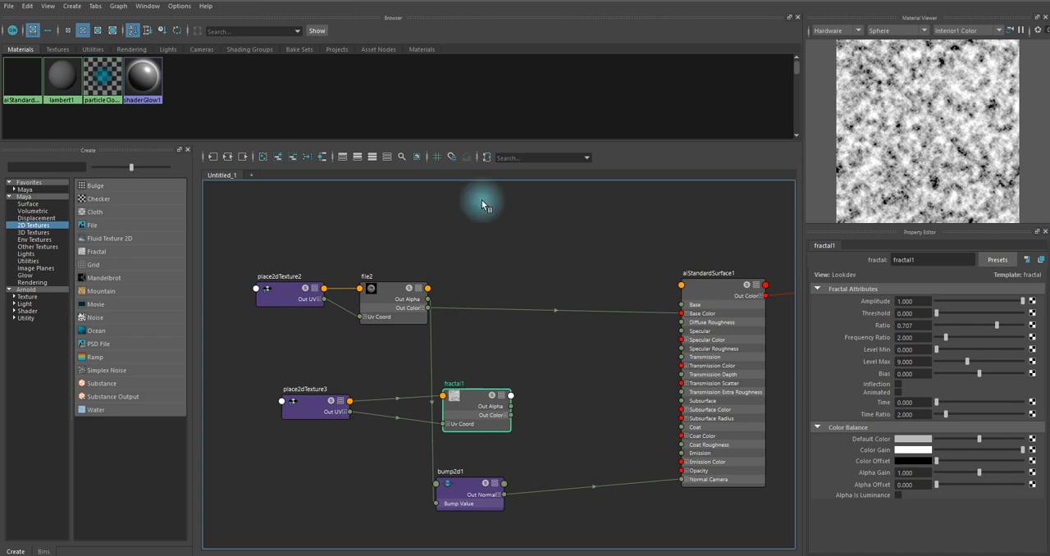
mouse_move(685, 353)
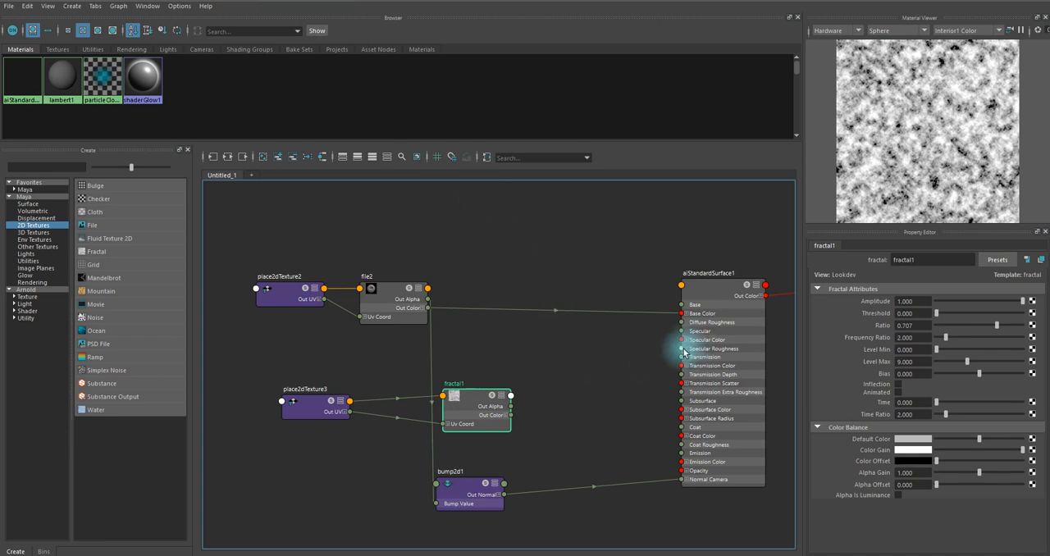
left_click(707, 272)
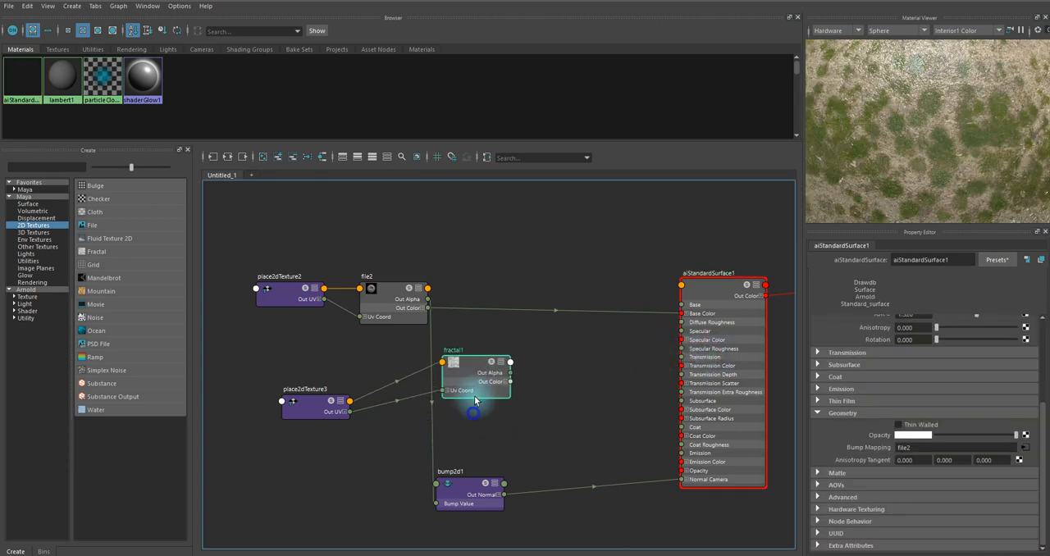
left_click(476, 394)
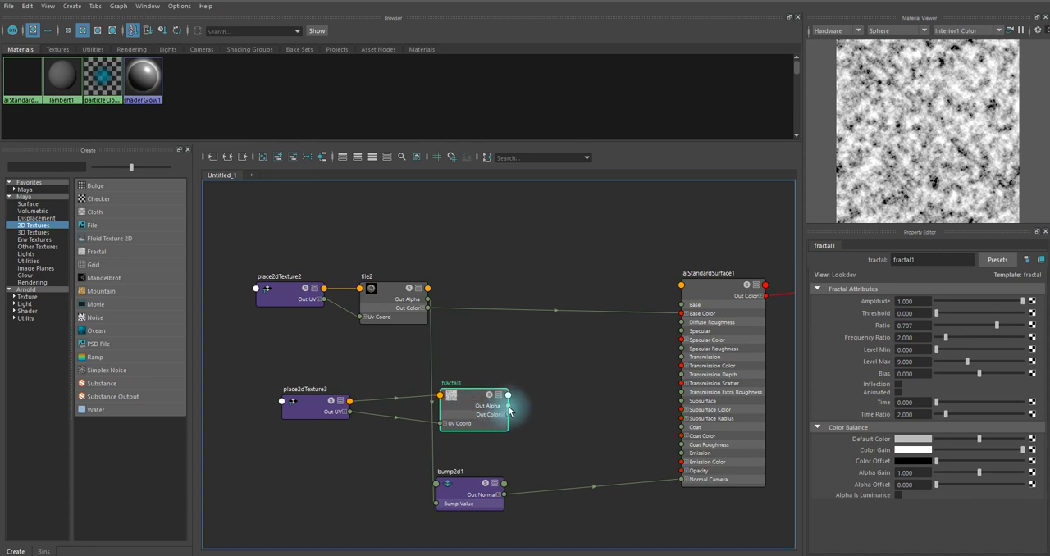
Float the Hypershade window beside the Arnold RenderView showing the dirt strip
left_click_drag(508, 408, 642, 332)
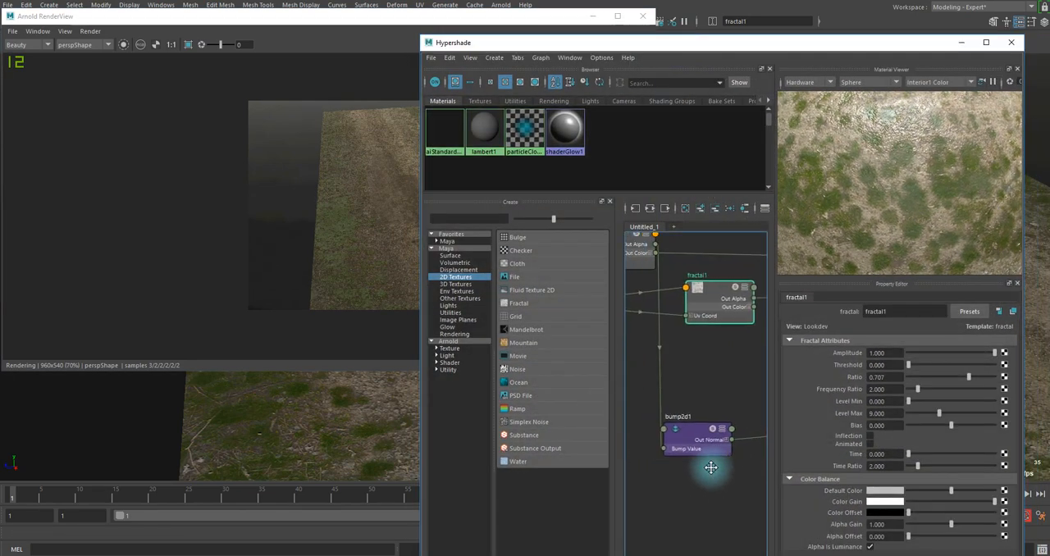
Isolate fractal1 in the RenderView, zoom the render out, and bring up fractal1's settings
left_click(697, 439)
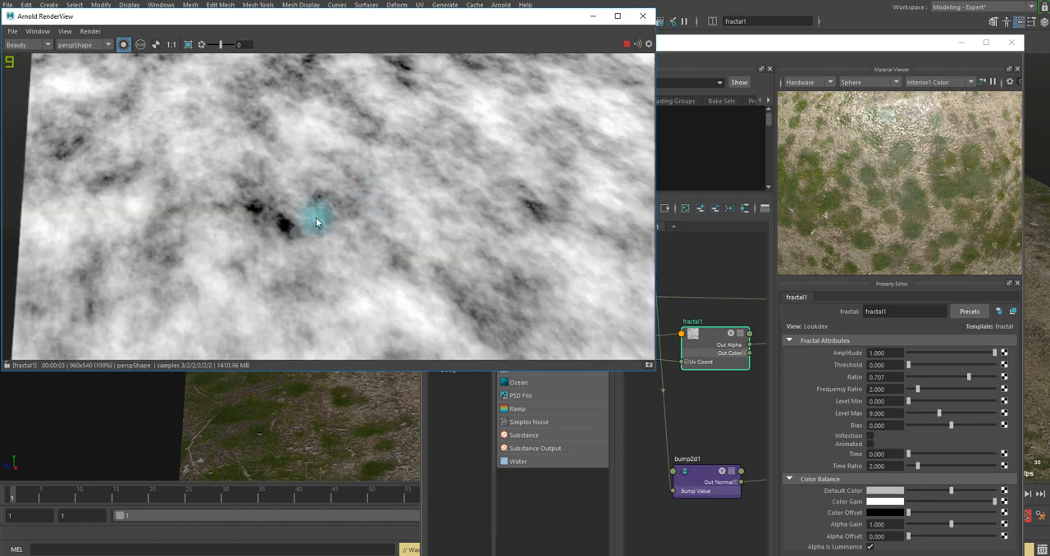
left_click_drag(316, 221, 475, 270)
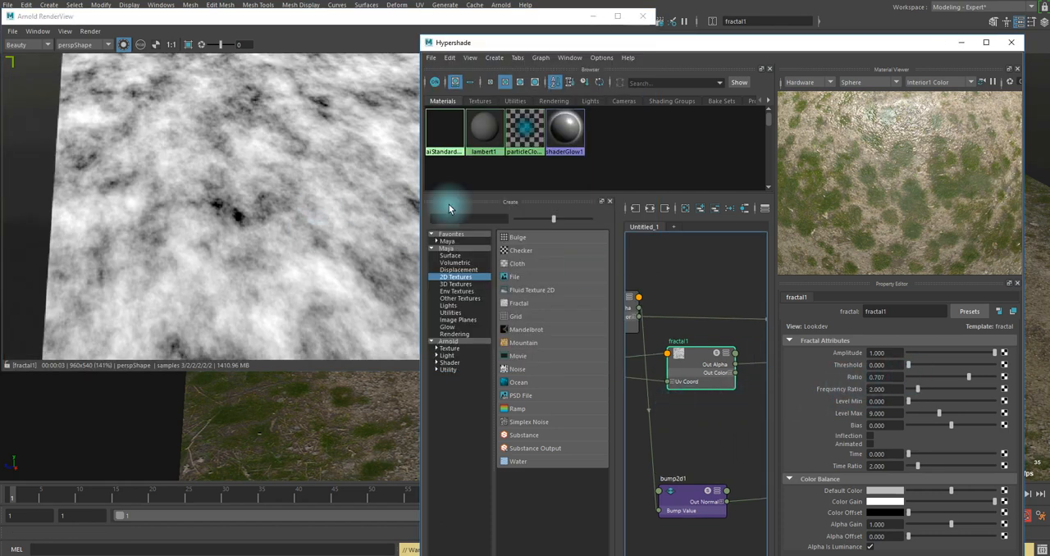
left_click(699, 373)
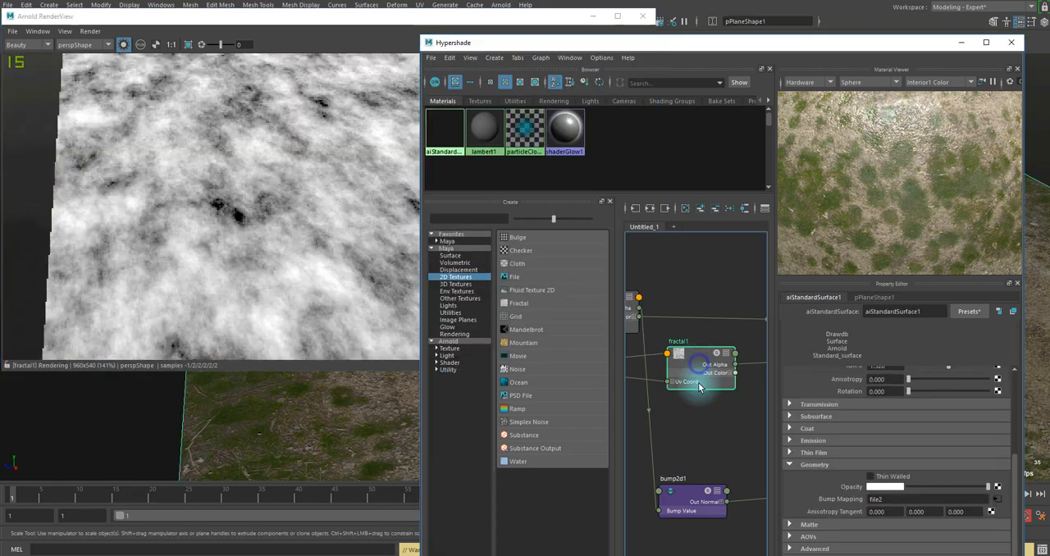
mouse_move(742, 435)
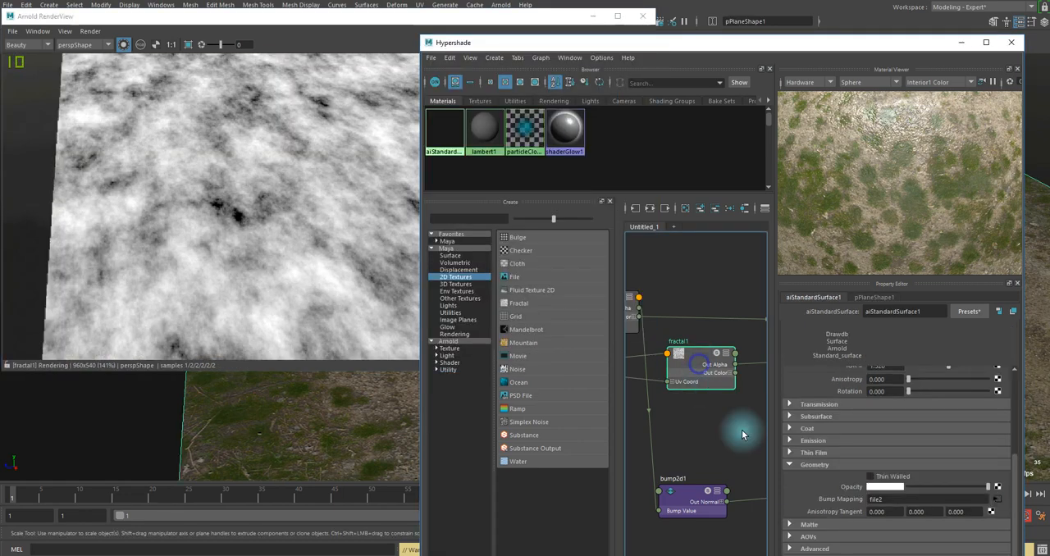
left_click(679, 353)
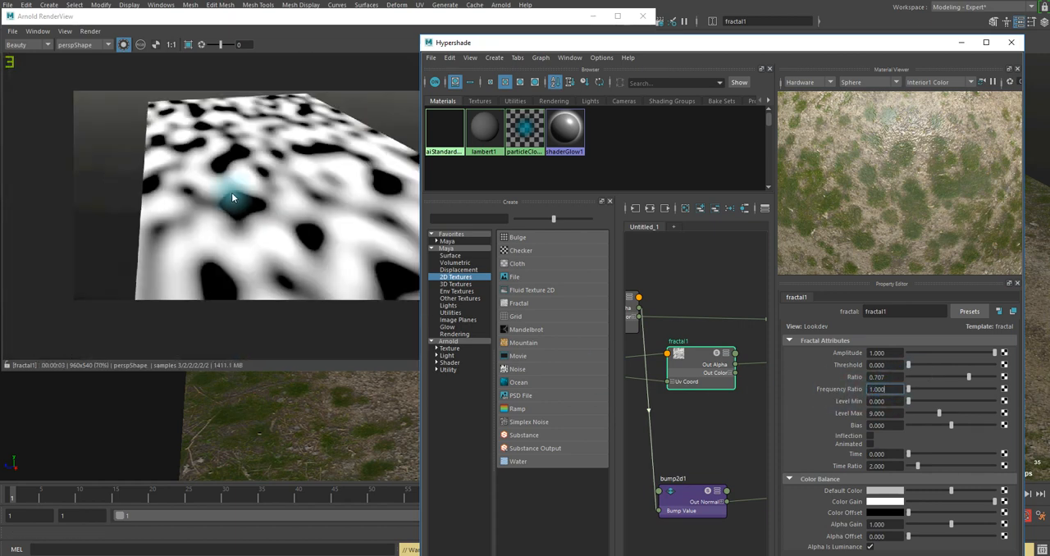
mouse_move(219, 207)
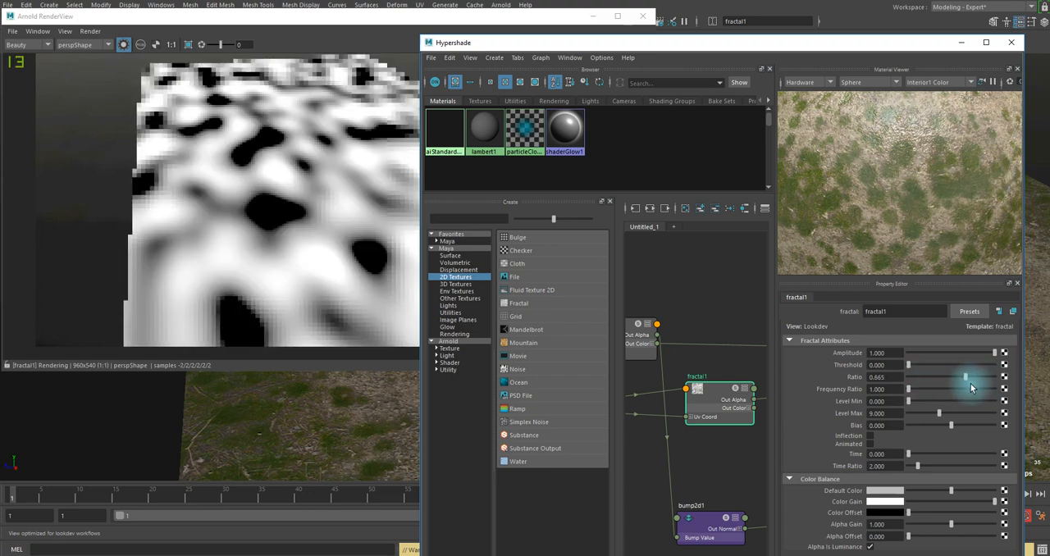
Lower fractal1's Ratio slider to about 0.606
left_click_drag(966, 377, 960, 377)
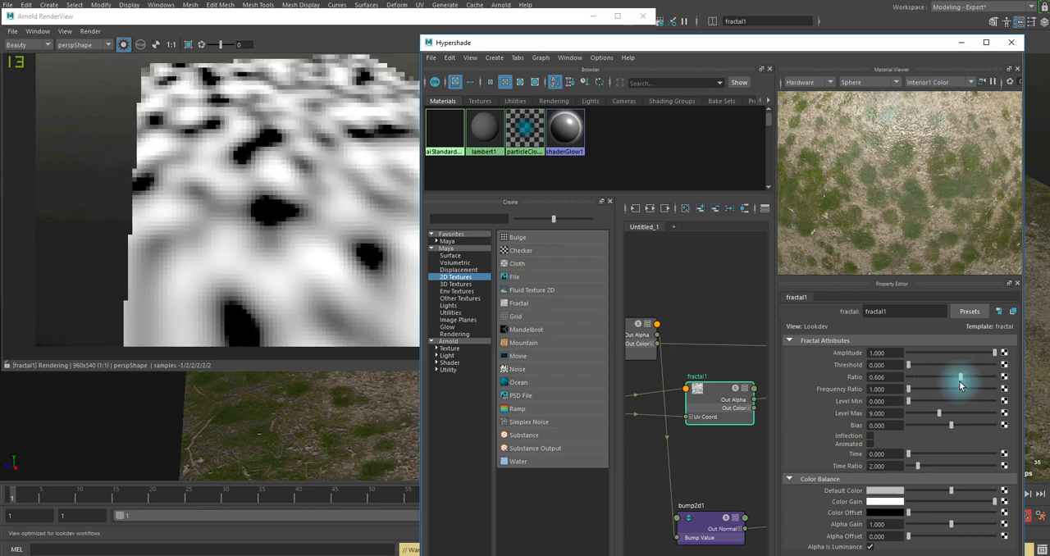
left_click_drag(961, 378, 958, 377)
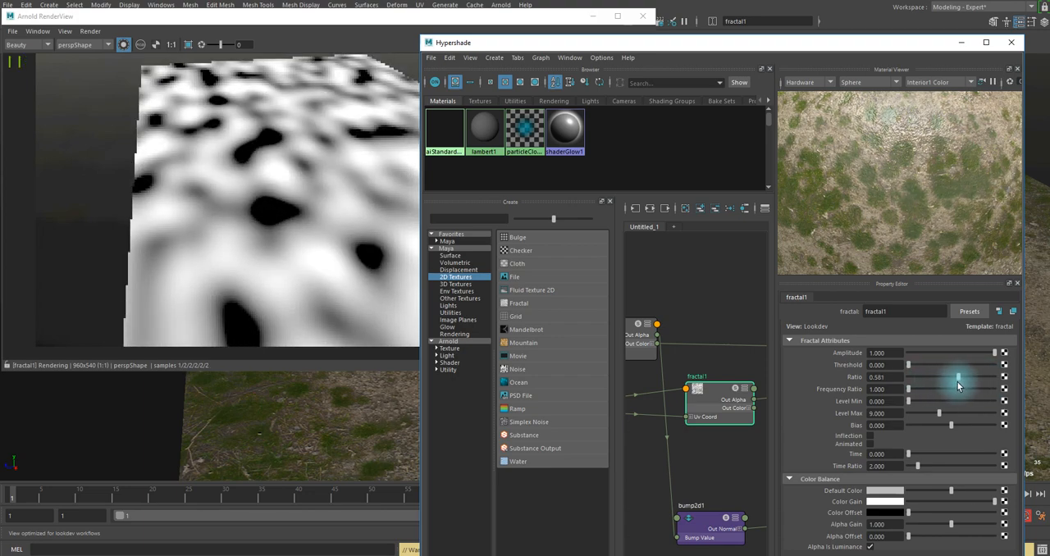
left_click_drag(951, 377, 966, 376)
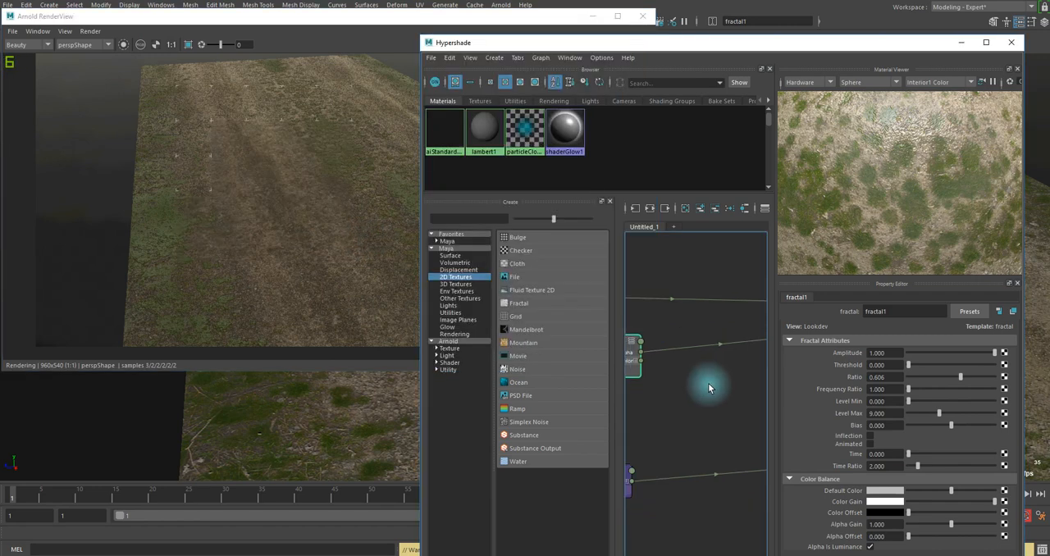
Select bump2d1 and isolate it in the Material Viewer and RenderView
left_click(633, 315)
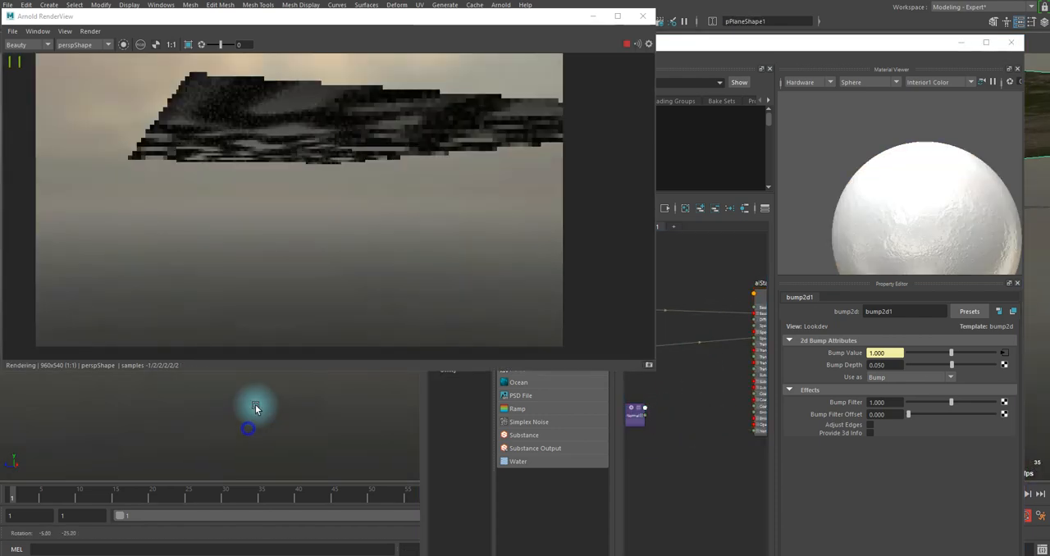
left_click_drag(255, 409, 263, 420)
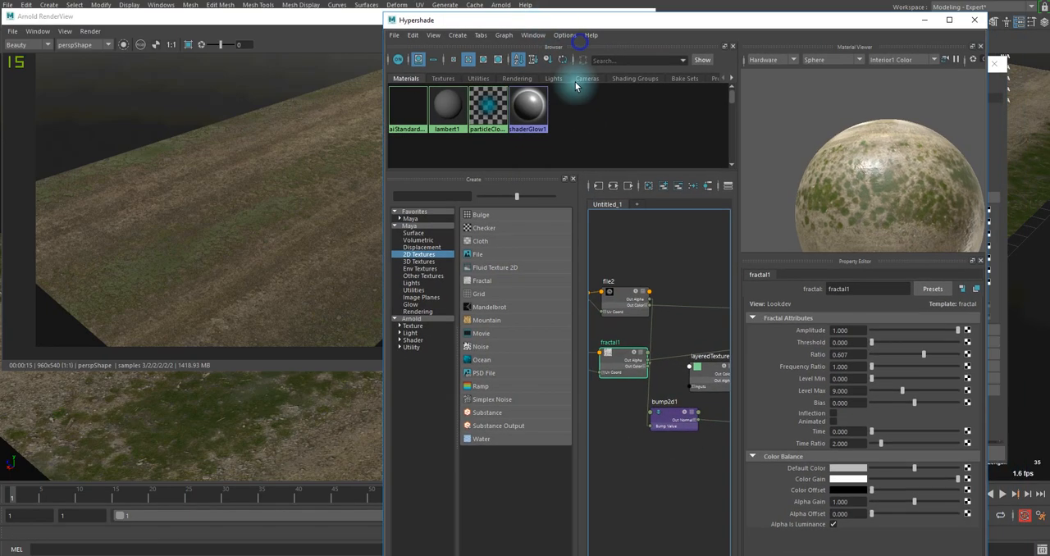
Select layeredTexture1 to show its two-layer Layered Texture Attributes
left_click(707, 356)
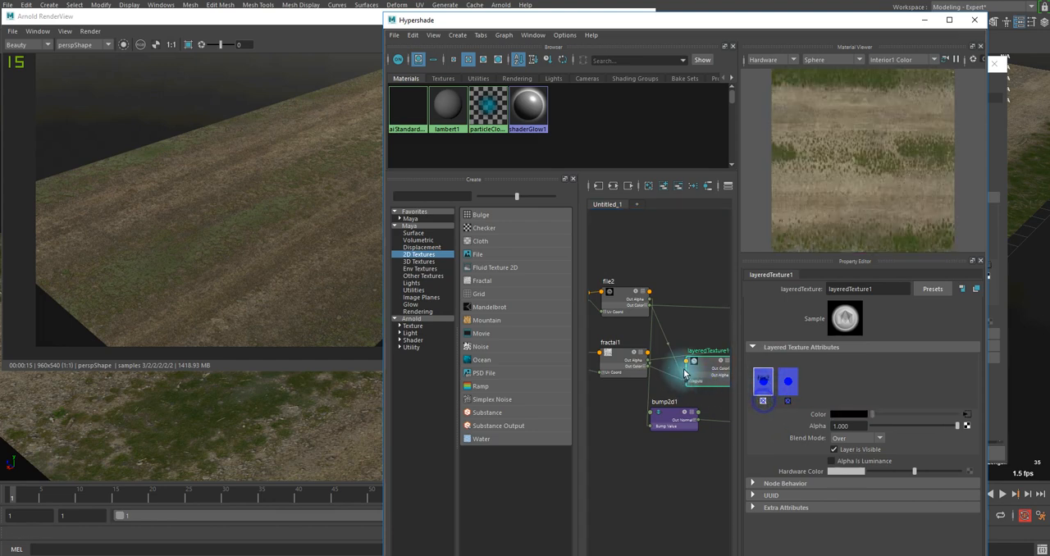
Switch the layered texture's Blend Mode to Multiply, darkening the dirt with the fractal
left_click(857, 437)
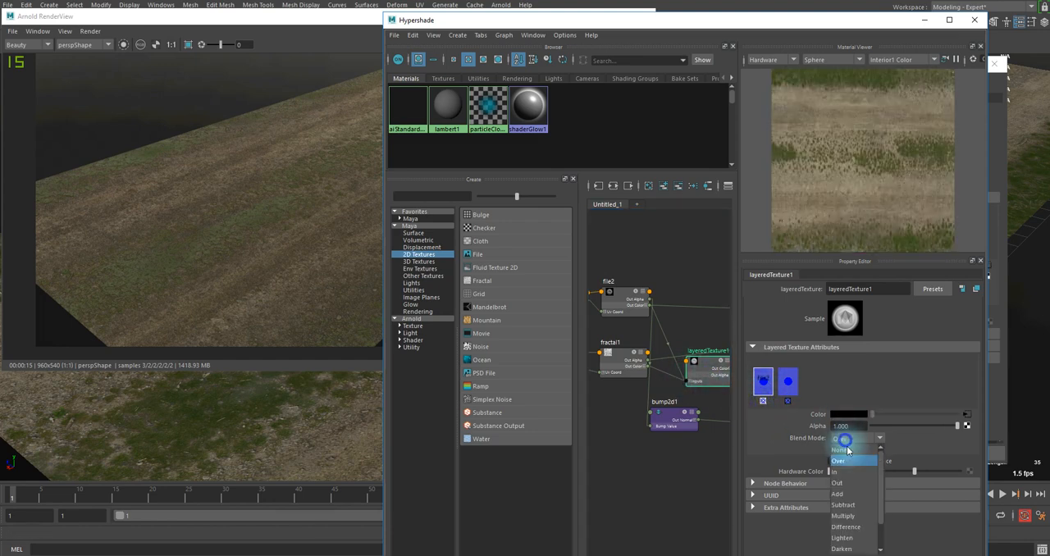
mouse_move(825, 505)
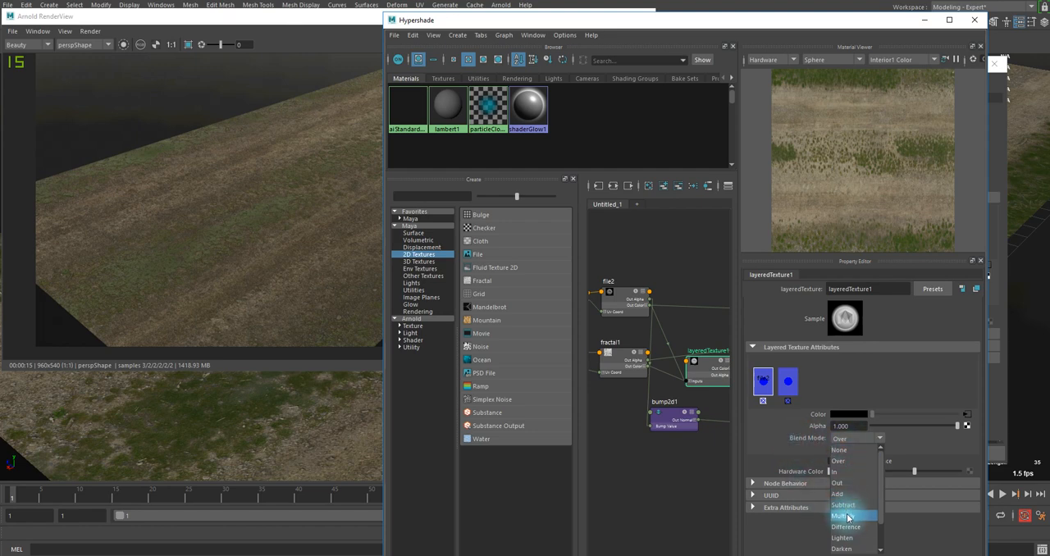
left_click(844, 515)
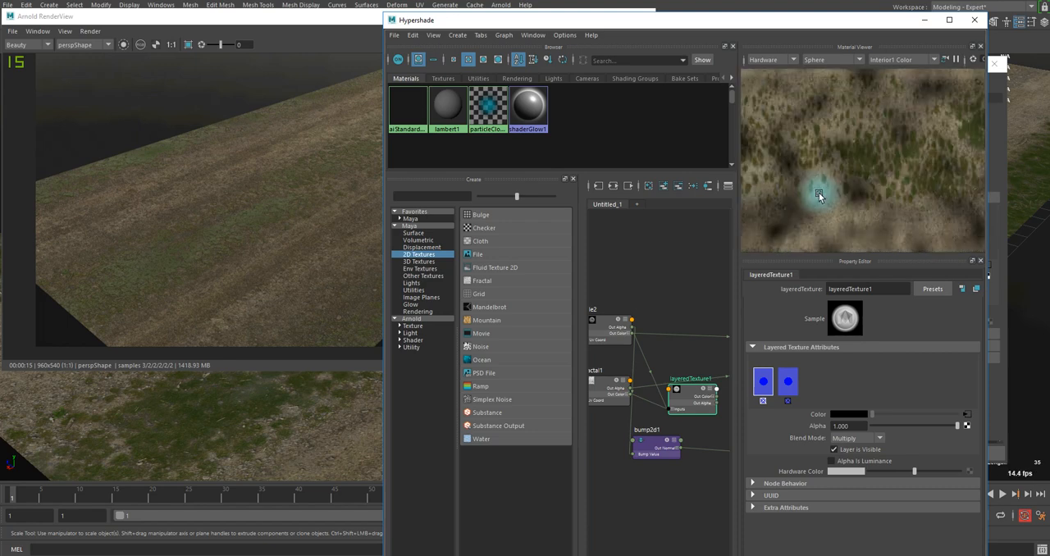
mouse_move(780, 189)
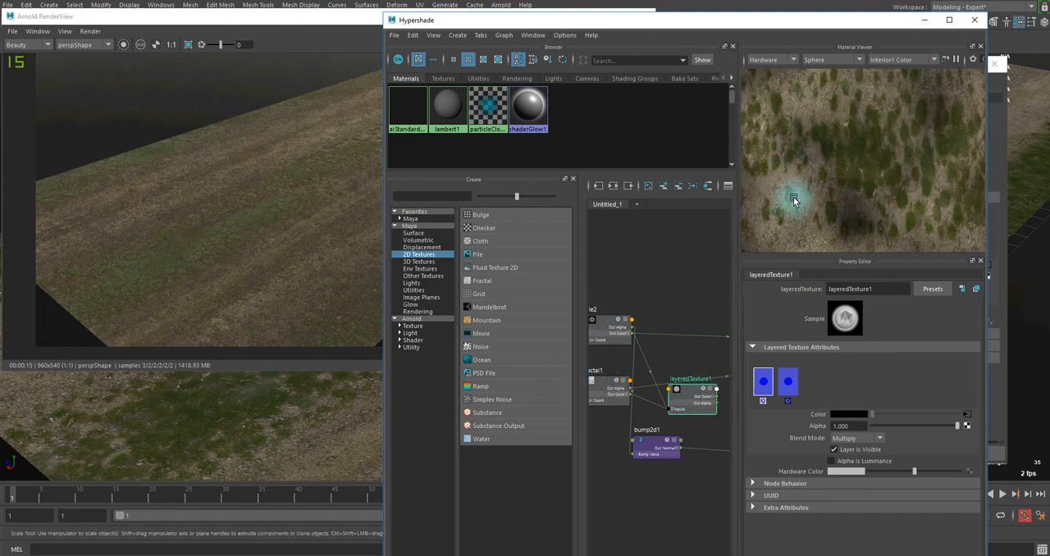
mouse_move(818, 147)
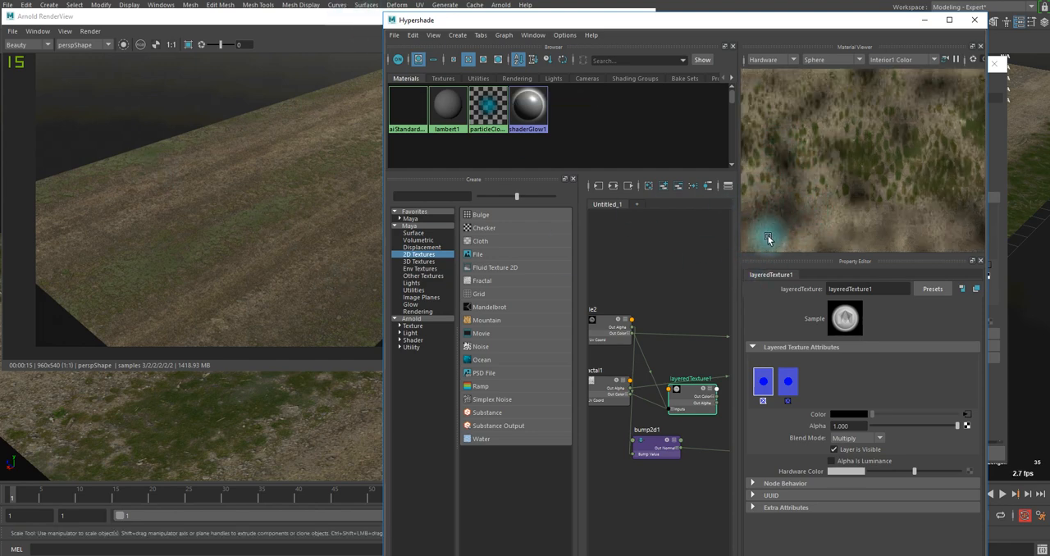
mouse_move(725, 260)
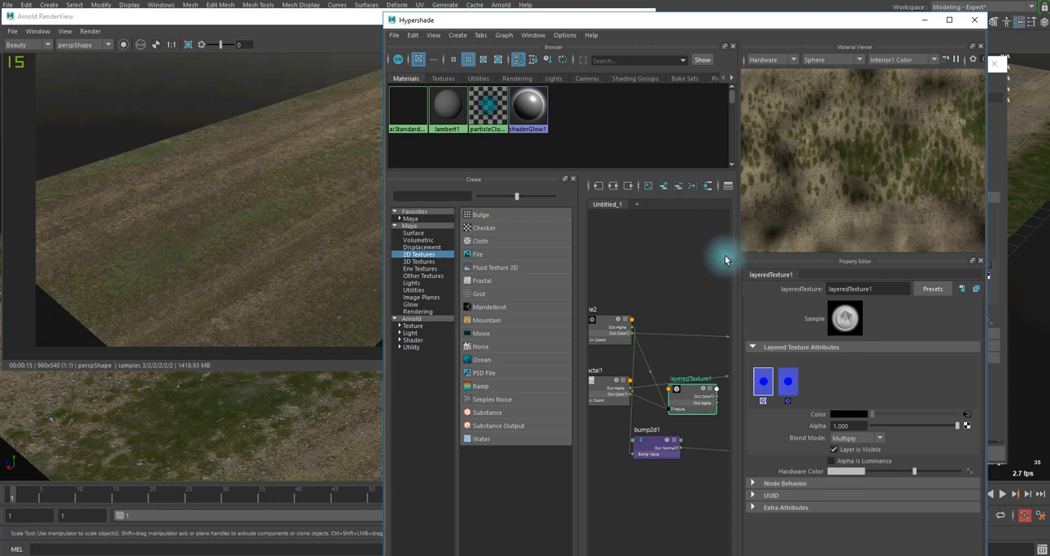
mouse_move(335, 146)
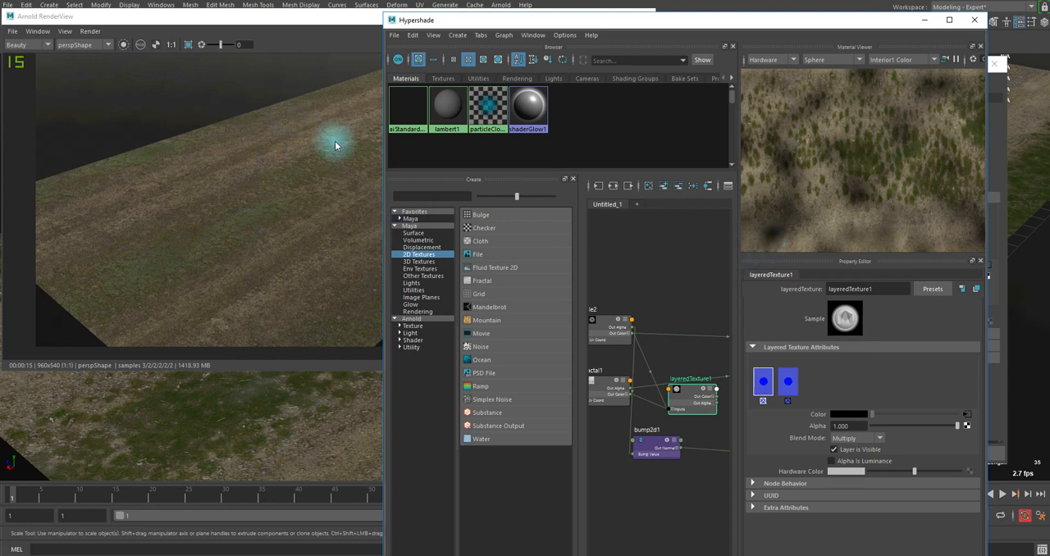
mouse_move(305, 188)
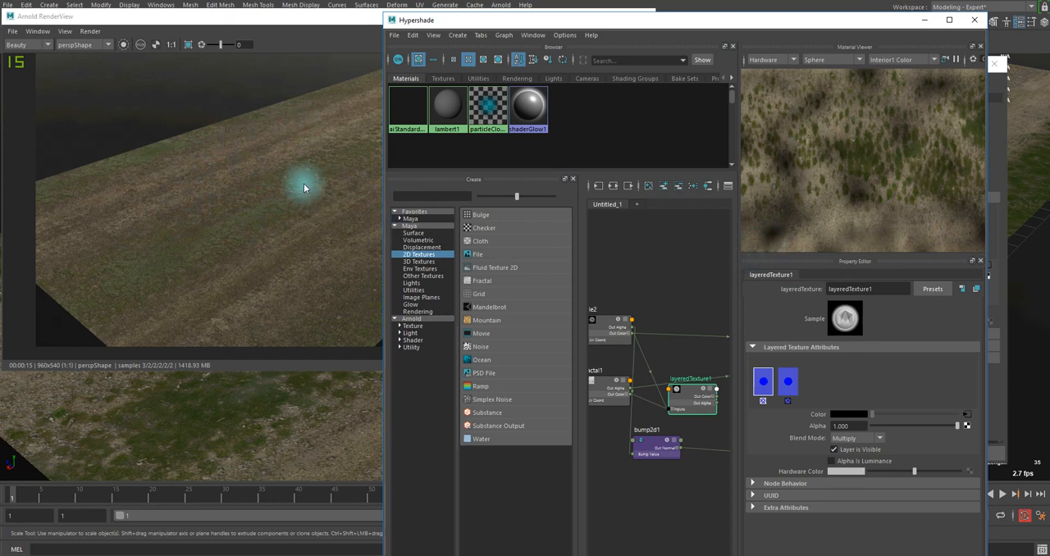
mouse_move(248, 213)
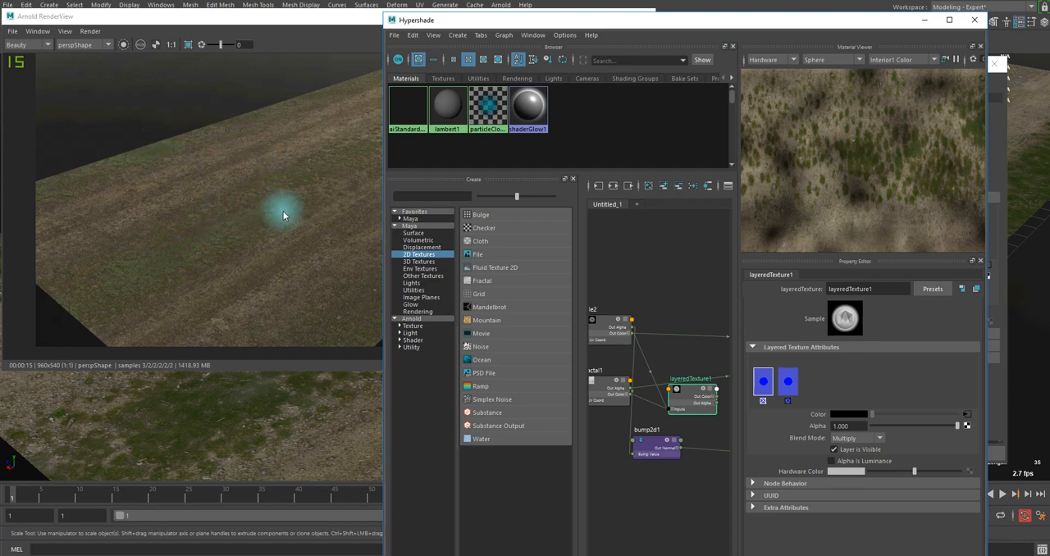
mouse_move(310, 230)
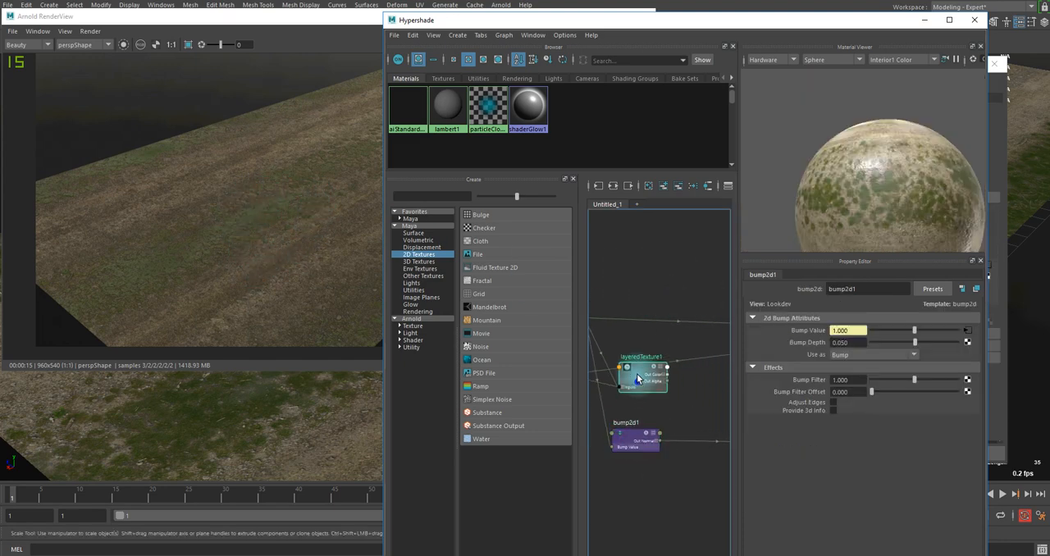
Select the layered texture and orbit the camera to view the rendered ground up close and low
left_click(640, 377)
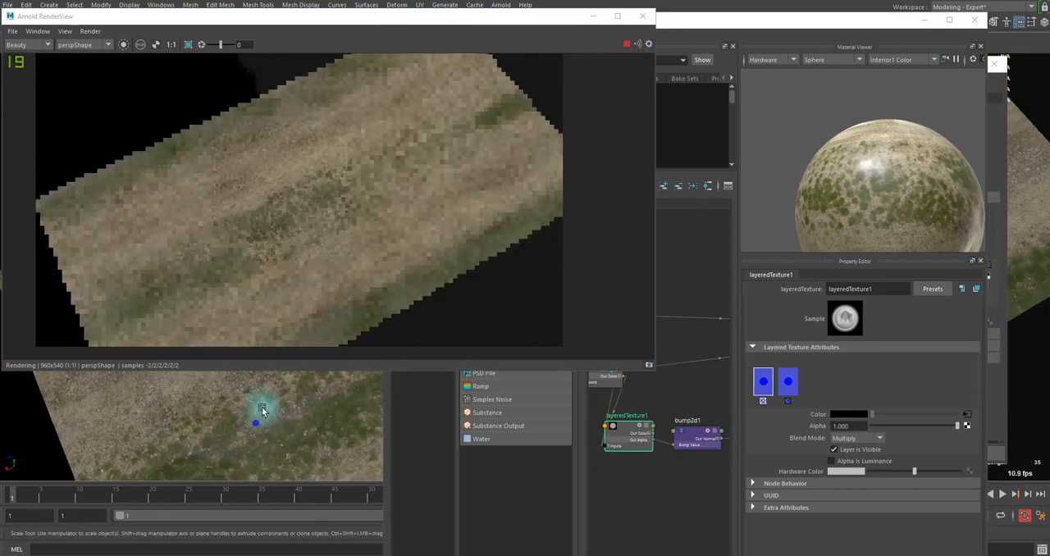
left_click_drag(256, 424, 335, 406)
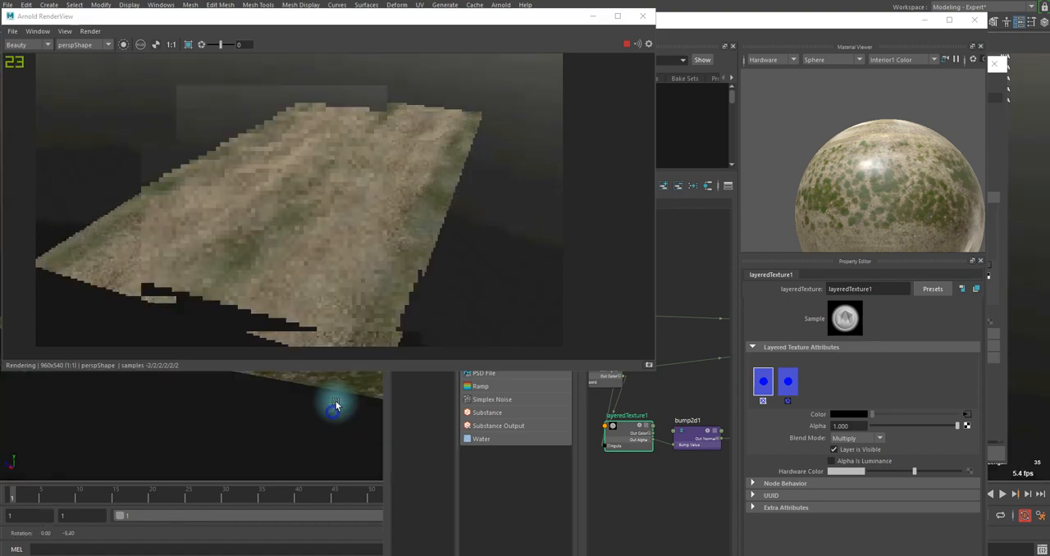
left_click_drag(335, 405, 283, 457)
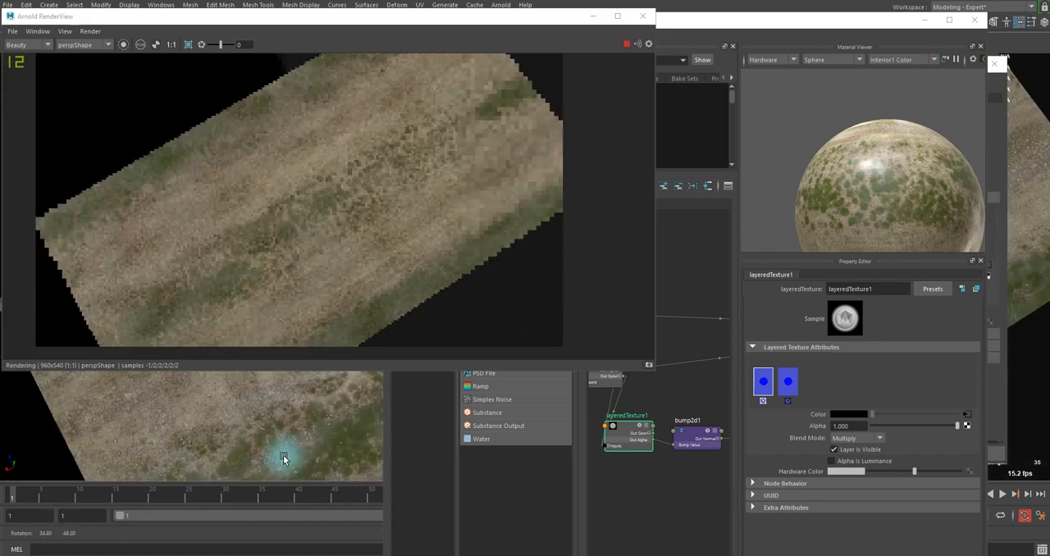
left_click_drag(282, 458, 319, 385)
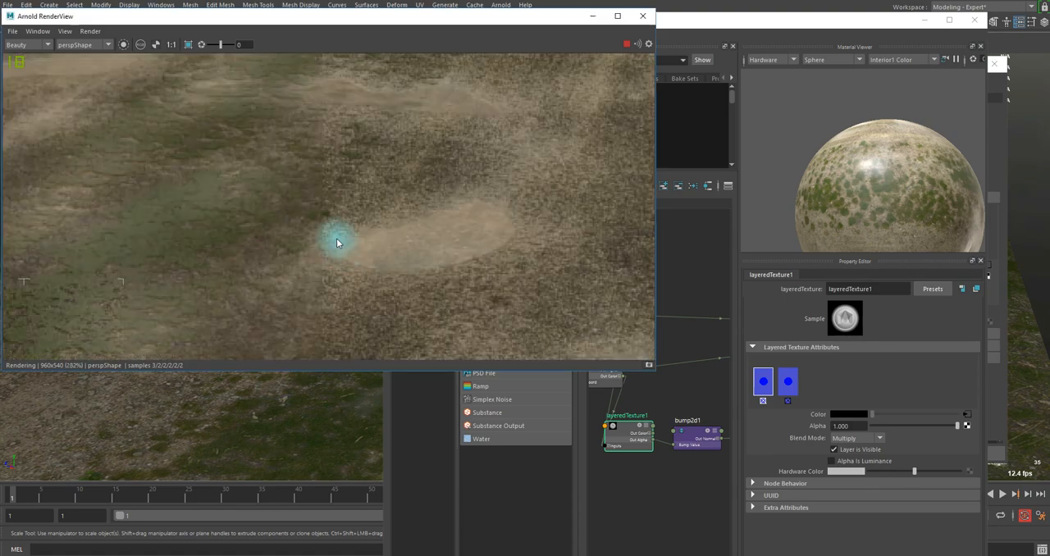
left_click_drag(336, 242, 403, 256)
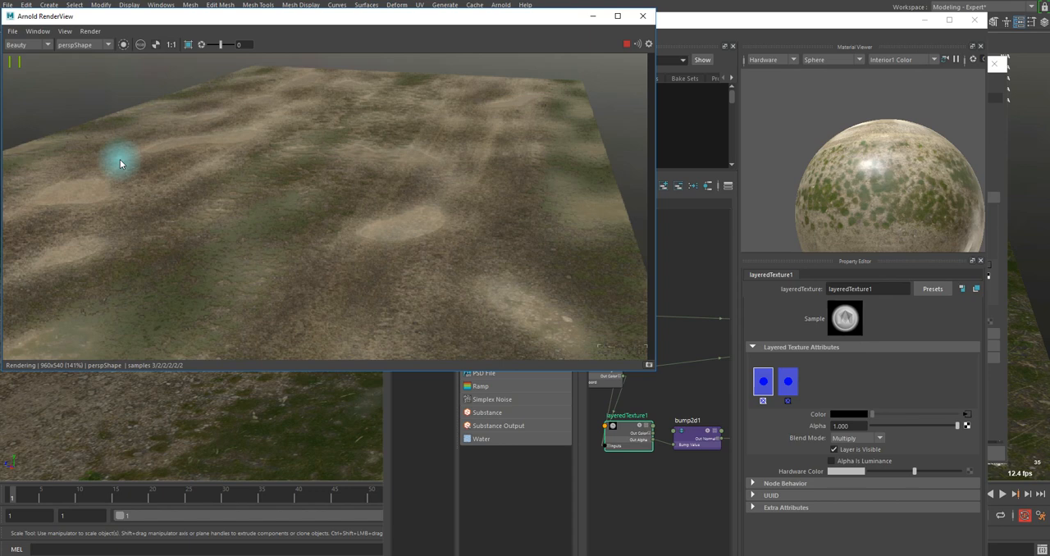
mouse_move(395, 220)
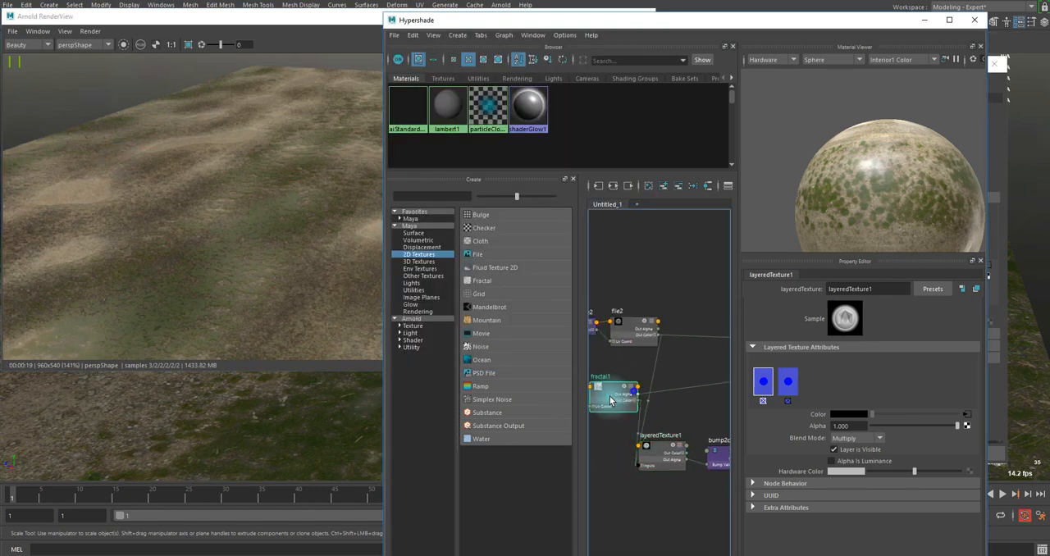
Inspect place2dTexture2, fractal1, layeredTexture1 and bump2d1, then pan to aiStandardSurface1
left_click(611, 328)
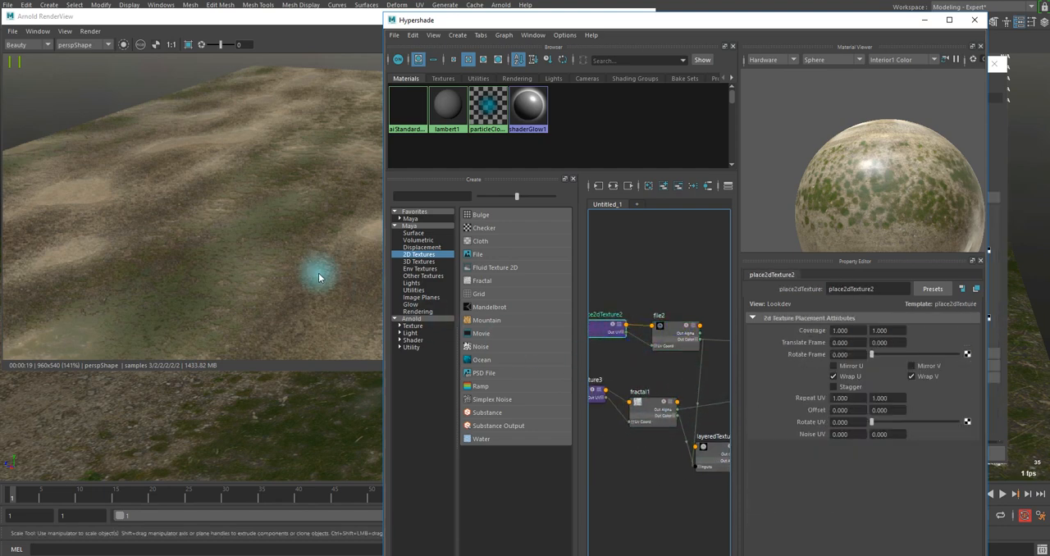
left_click(648, 411)
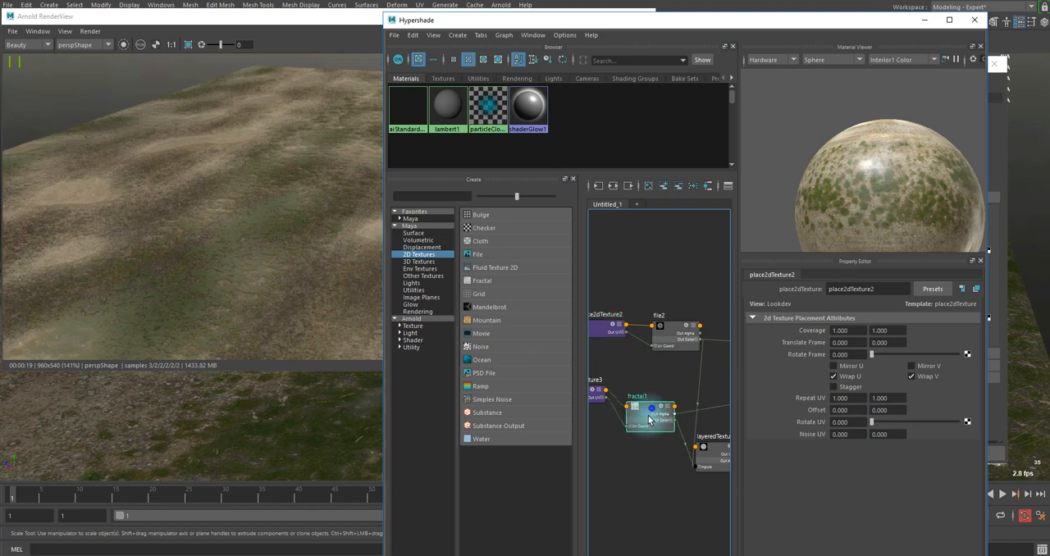
left_click(648, 410)
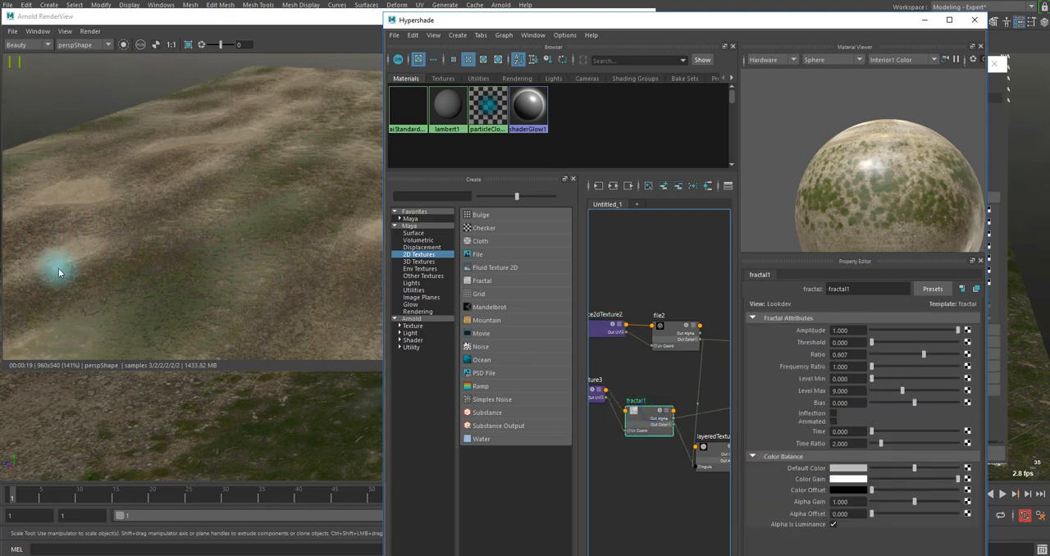
mouse_move(45, 267)
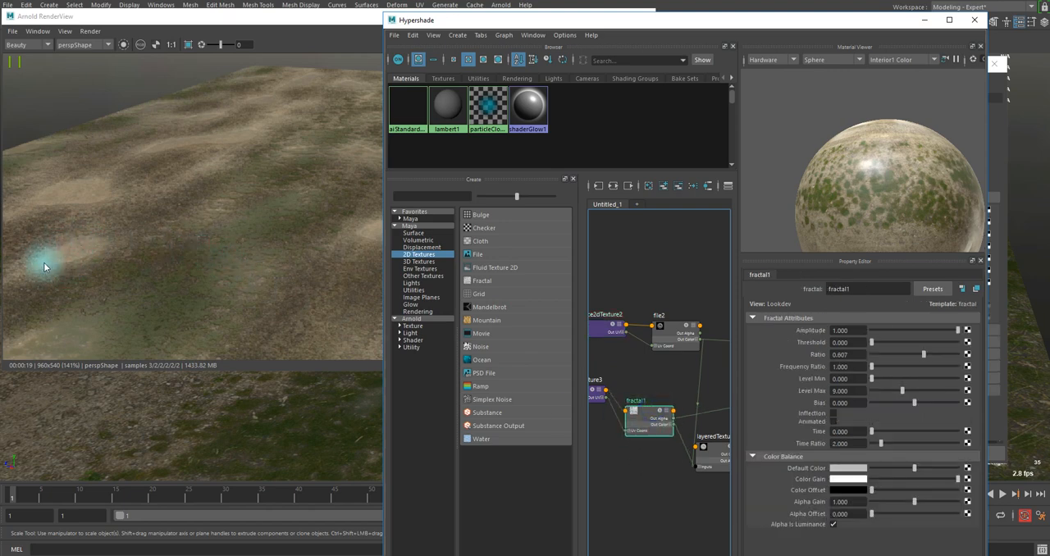
mouse_move(88, 187)
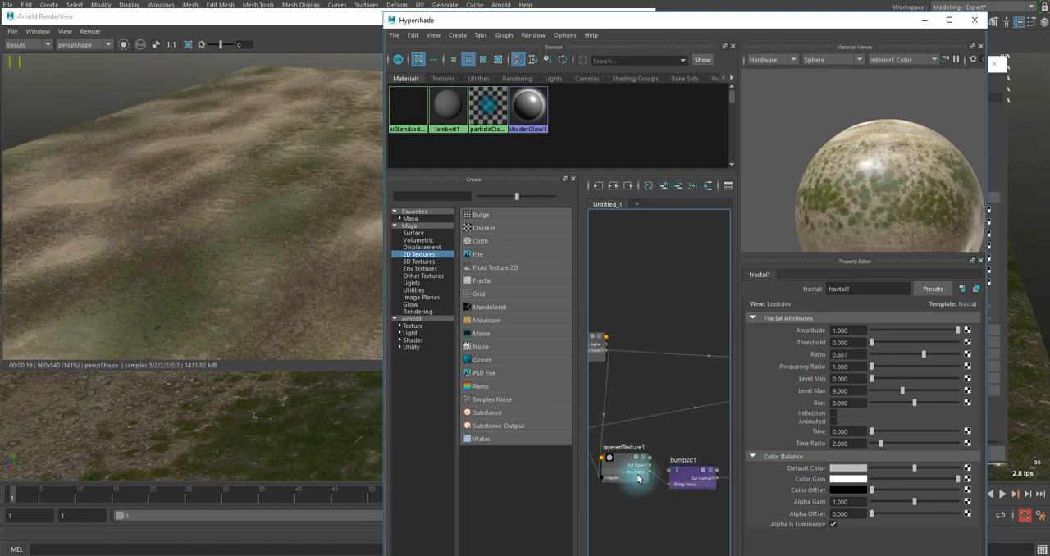
left_click(622, 468)
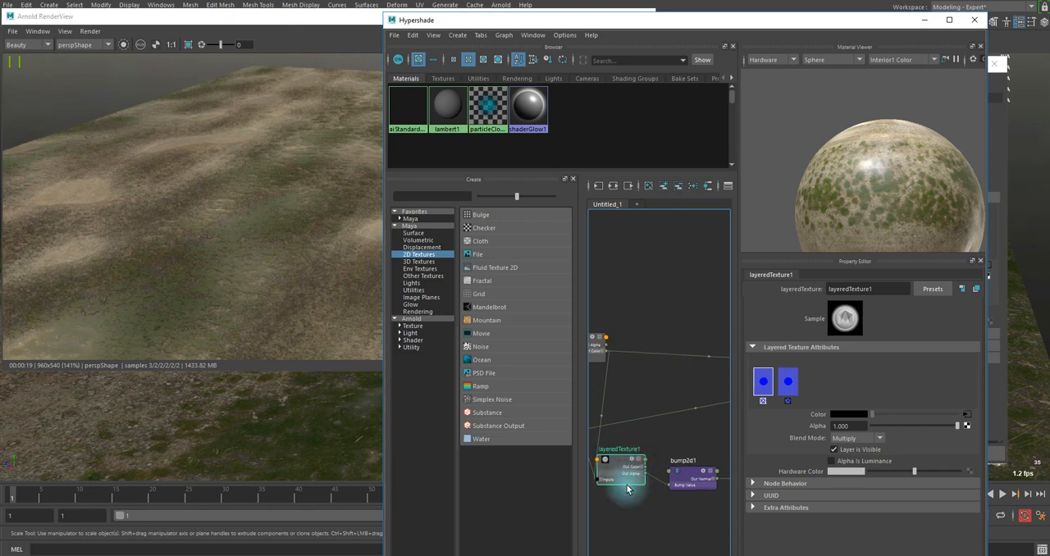
left_click(692, 480)
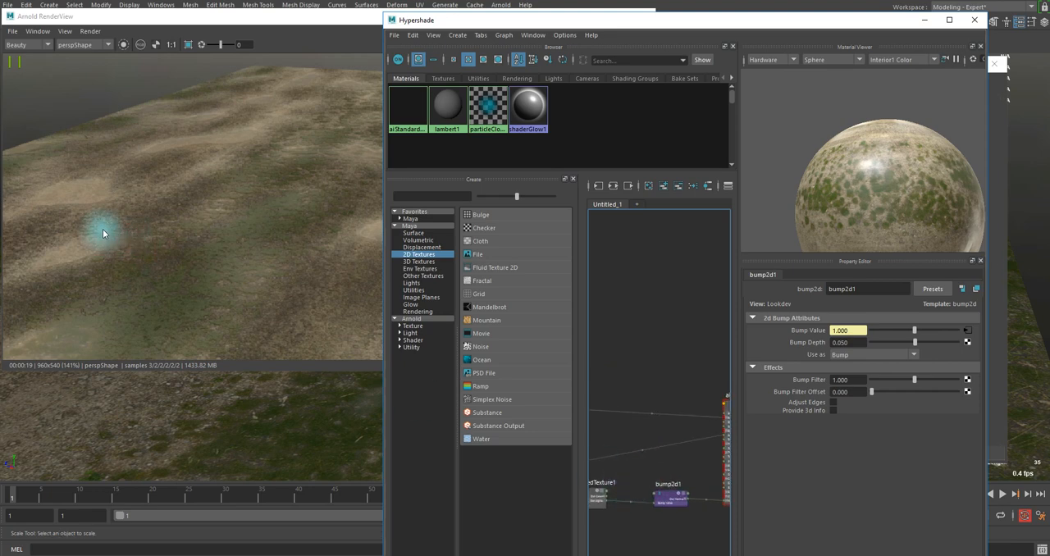
mouse_move(111, 191)
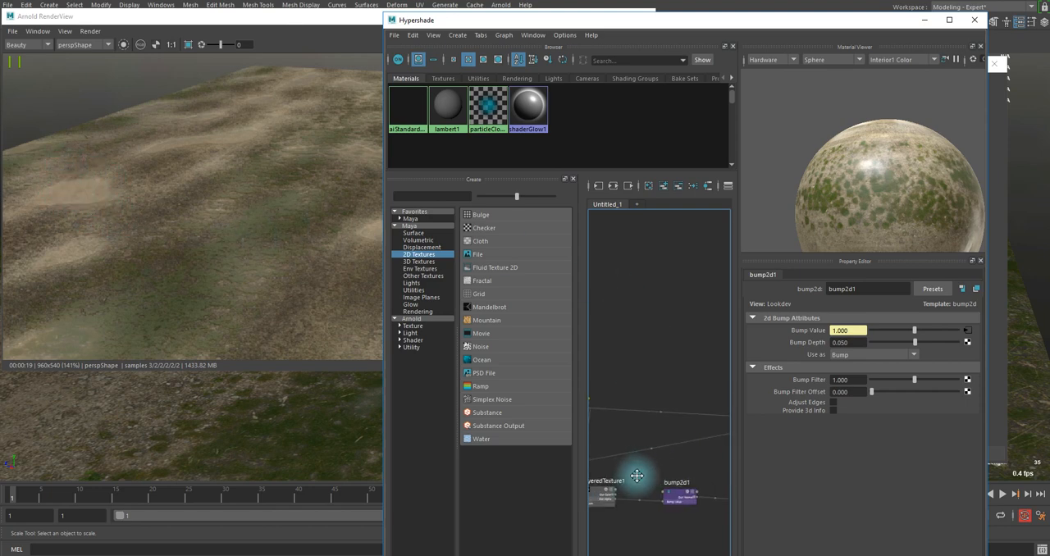
left_click_drag(638, 476, 605, 507)
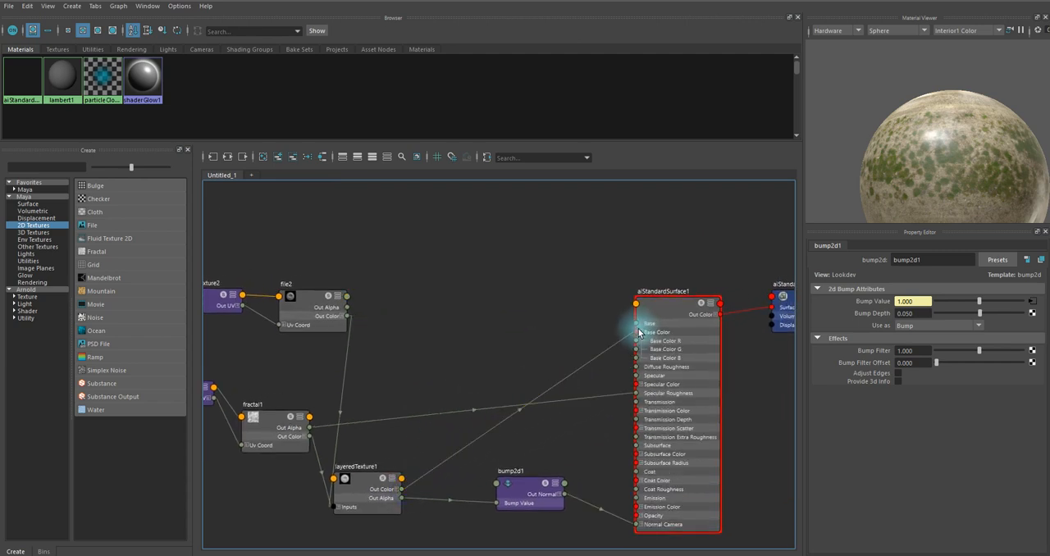
mouse_move(320, 205)
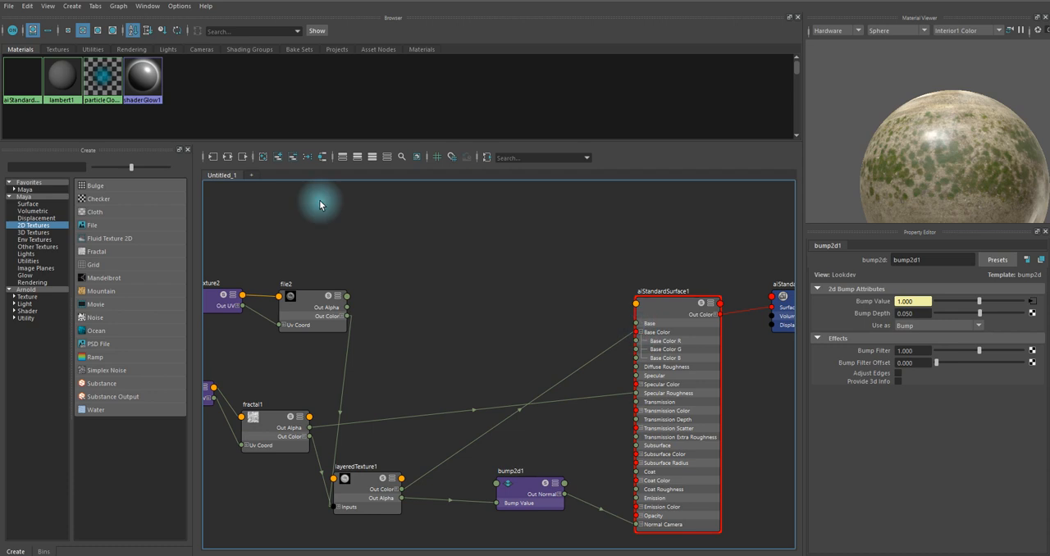
mouse_move(1034, 9)
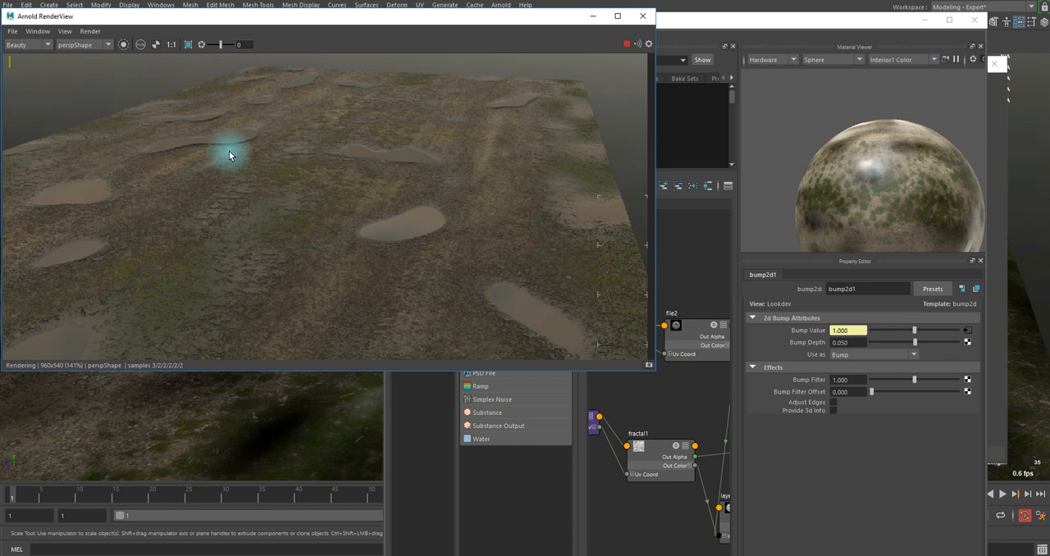
mouse_move(685, 224)
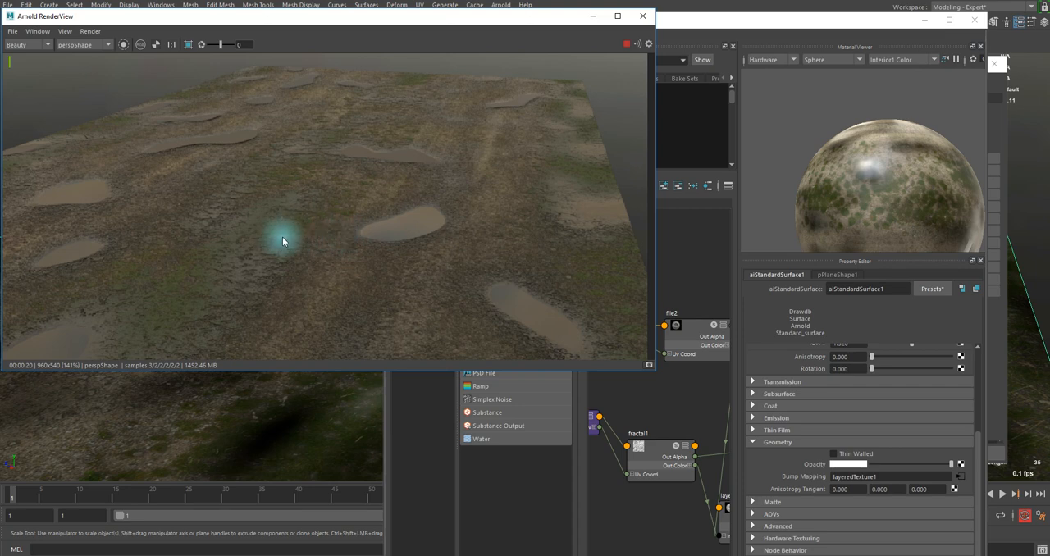
mouse_move(311, 232)
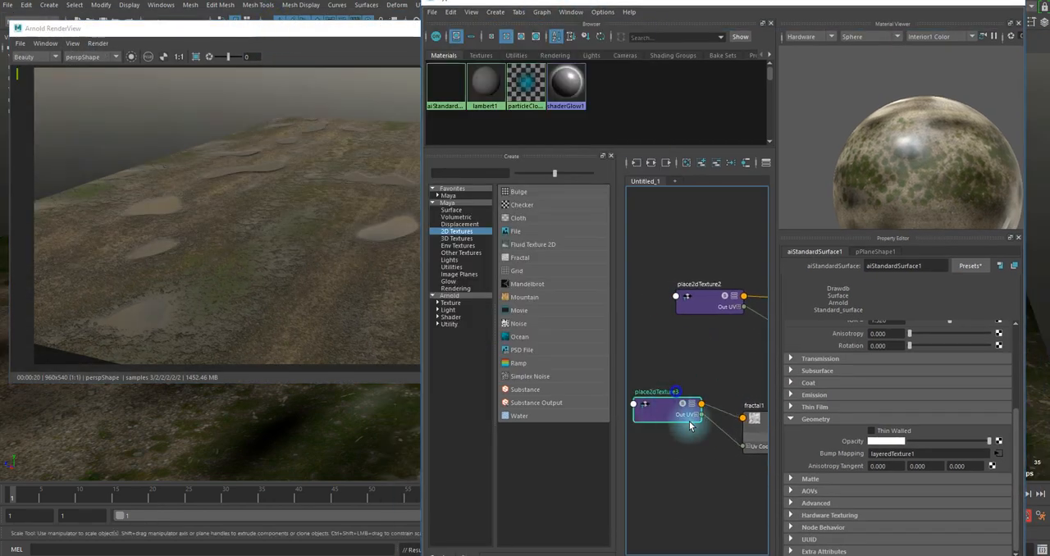
Select place2dTexture3 to edit the fractal's Repeat UV and Translate Frame settings
left_click(657, 402)
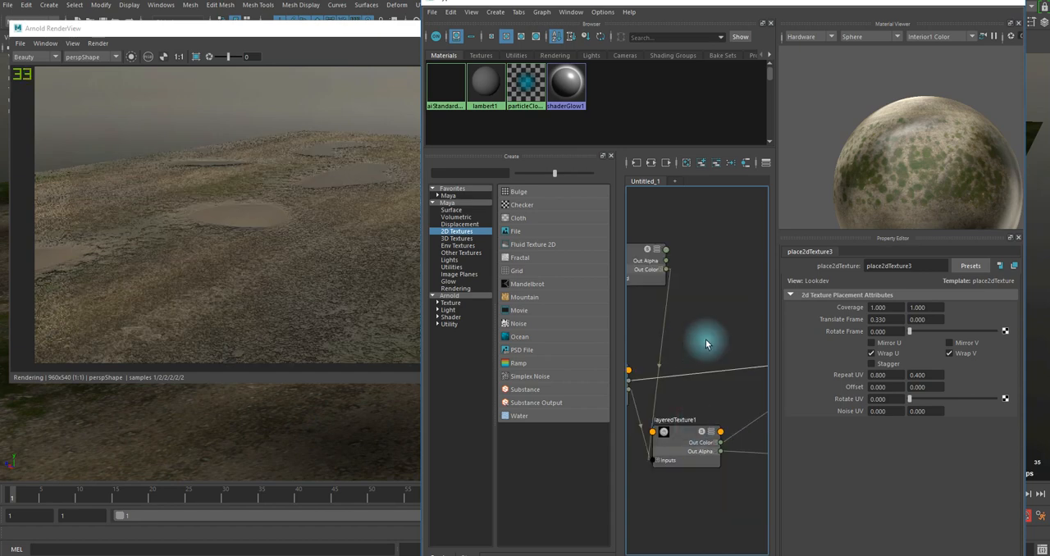
Select fractal1 and test its Ratio, raising it to about 0.684 while orbiting the render
left_click(649, 356)
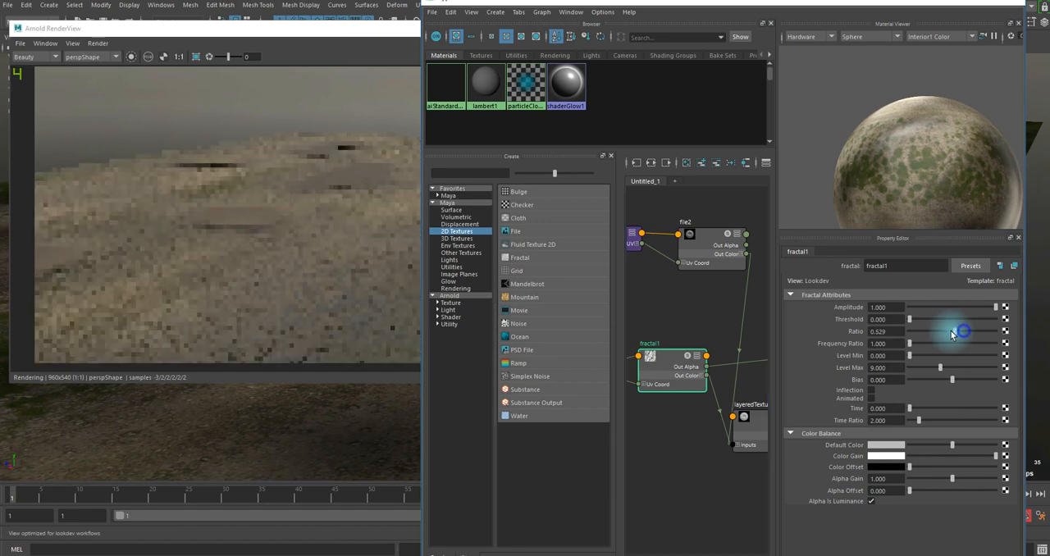
left_click_drag(960, 332, 965, 331)
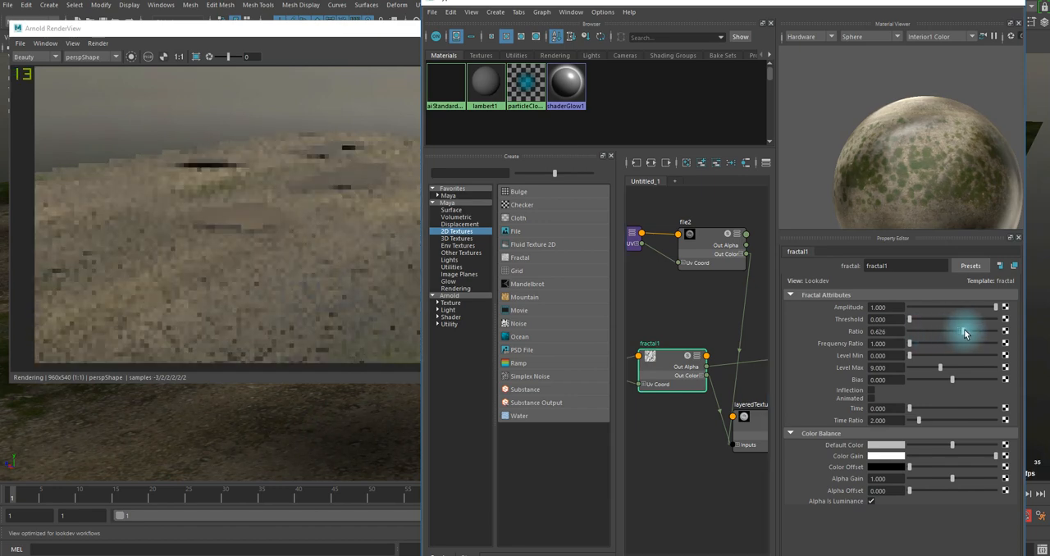
left_click_drag(960, 333, 966, 332)
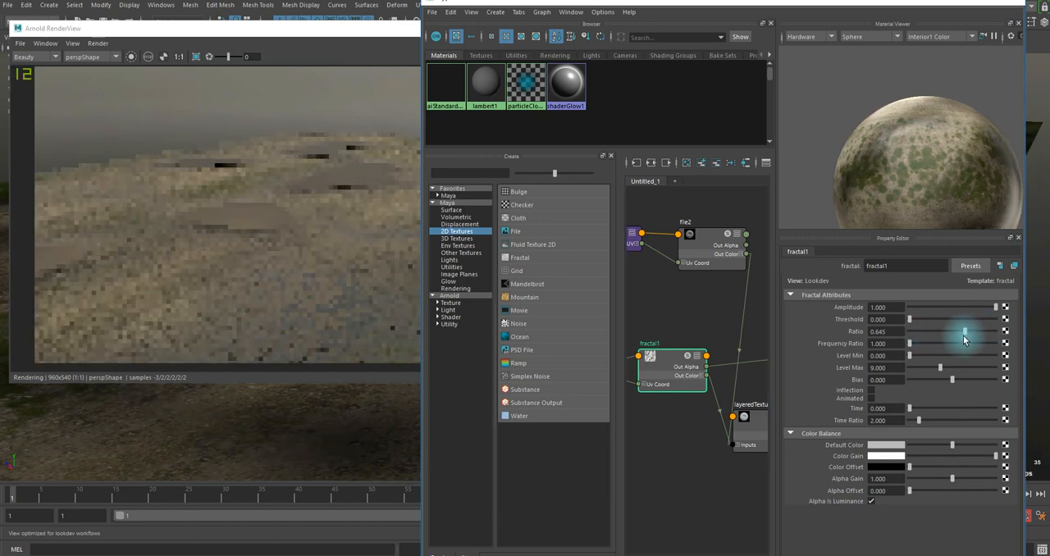
left_click_drag(968, 331, 958, 336)
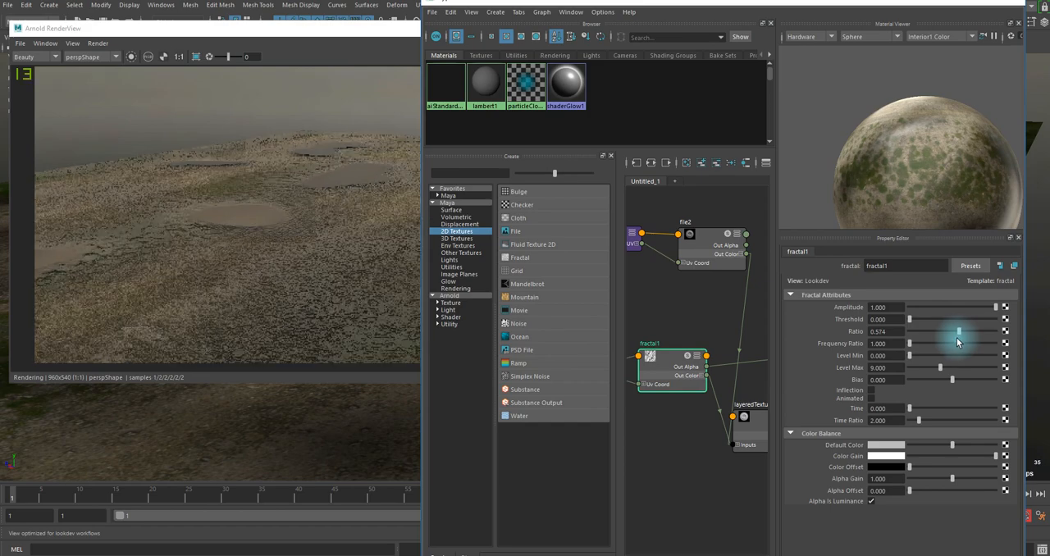
left_click_drag(952, 332, 967, 332)
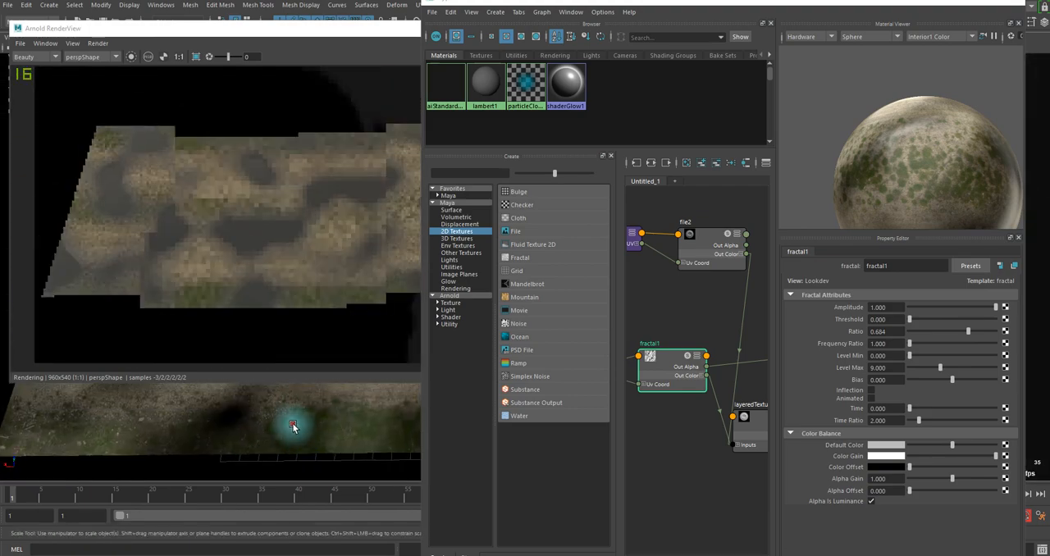
left_click_drag(293, 426, 275, 437)
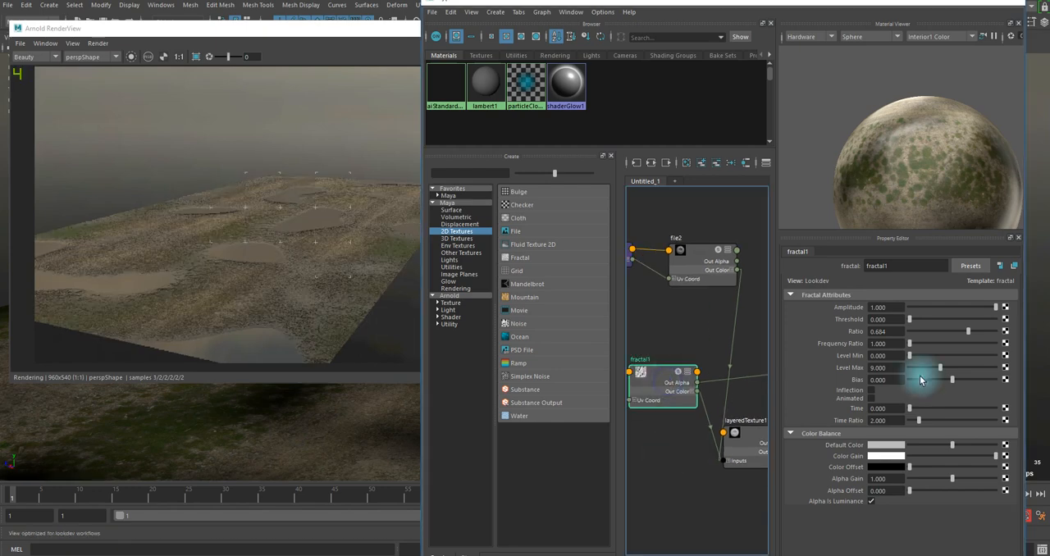
Lower the fractal Ratio to 0.497 and check the puddles from overhead and another angle
left_click_drag(967, 331, 961, 334)
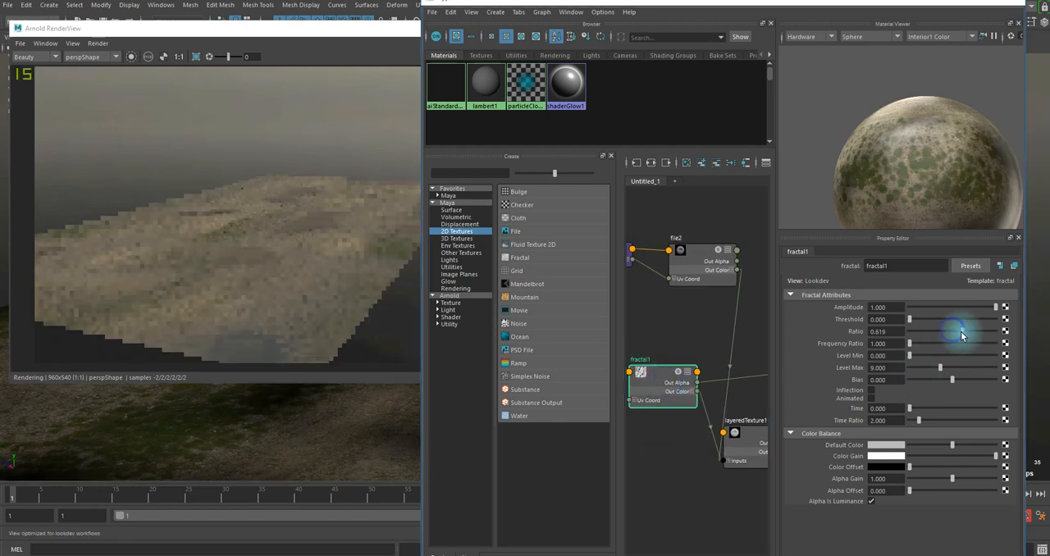
left_click_drag(972, 332, 951, 331)
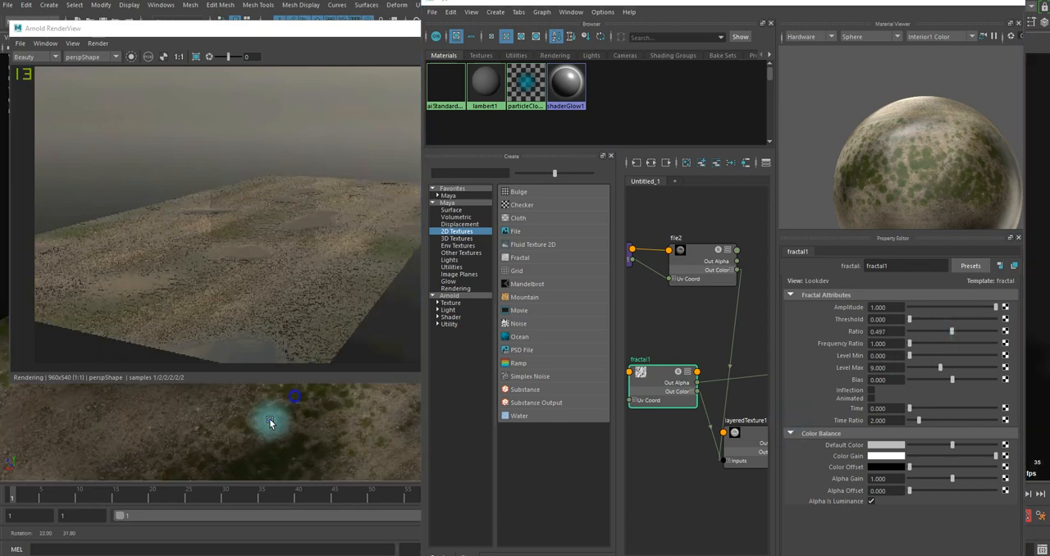
left_click_drag(271, 422, 312, 434)
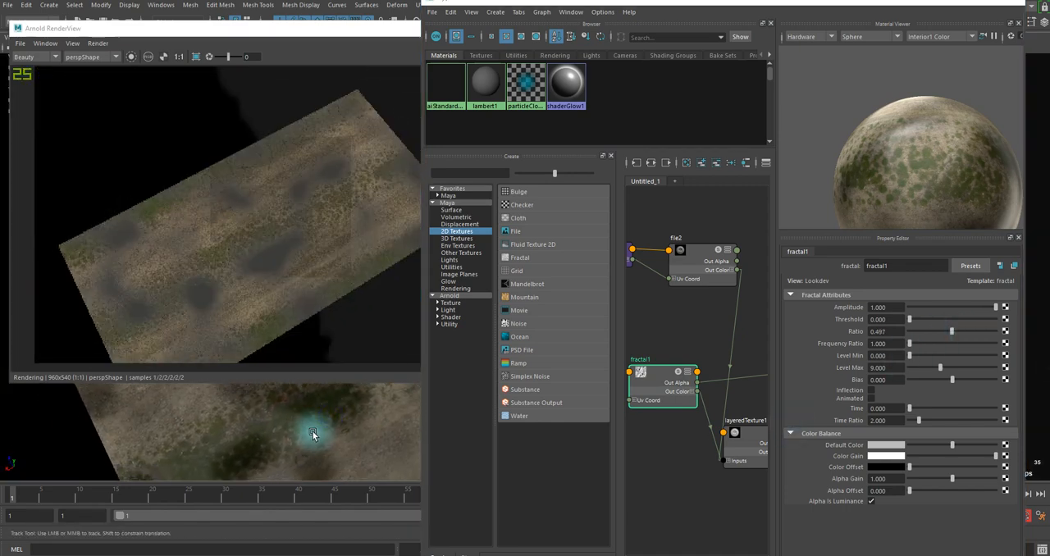
left_click_drag(311, 435, 363, 365)
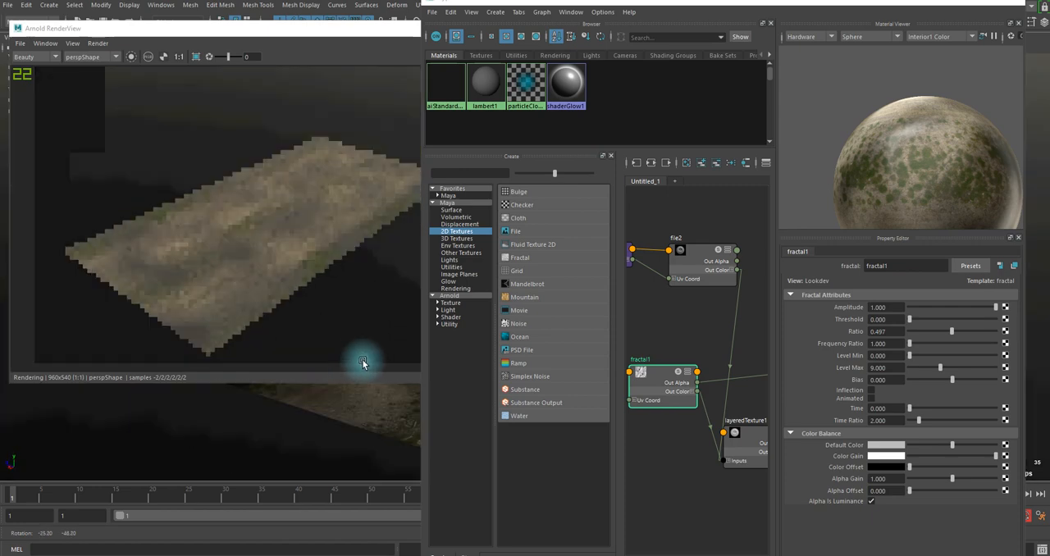